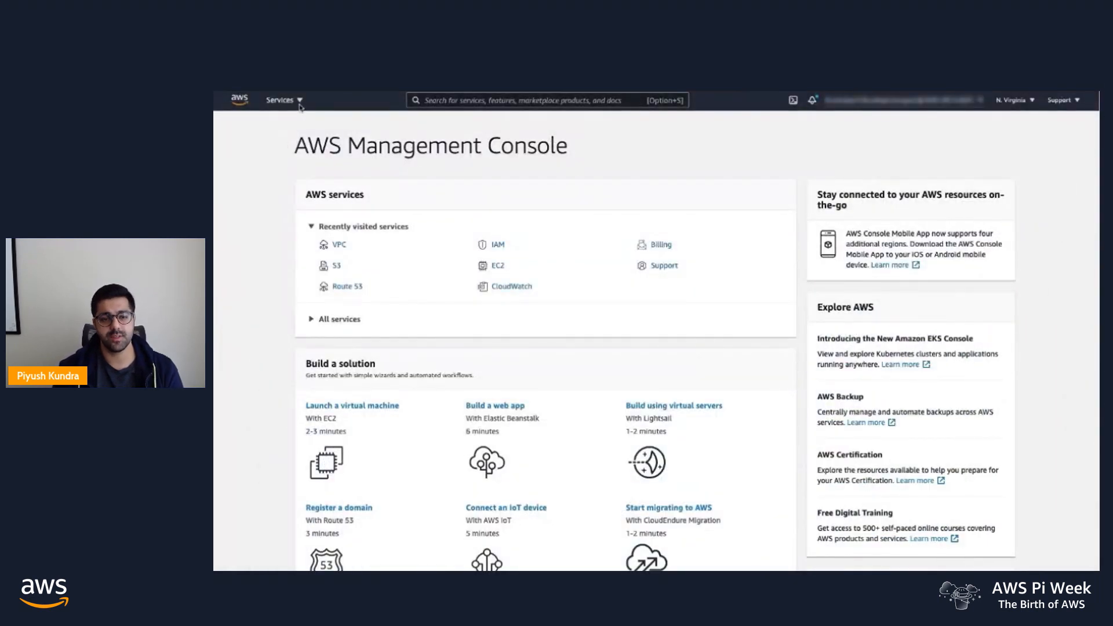
# Open the VPC dashboard from the Services menu.
pyautogui.click(279, 99)
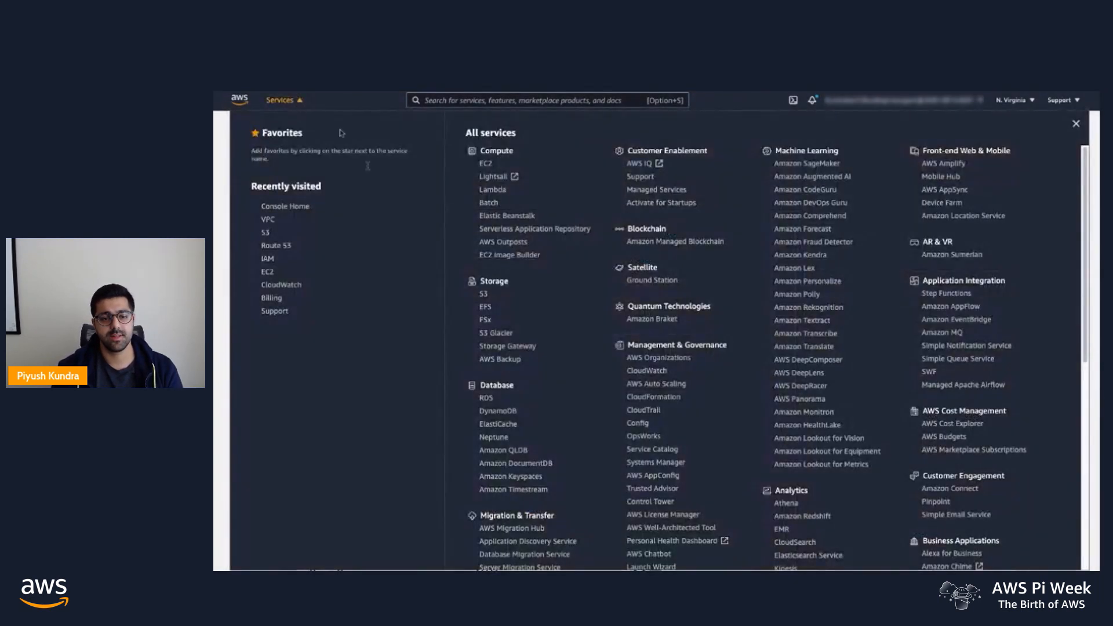
pyautogui.scroll(-3)
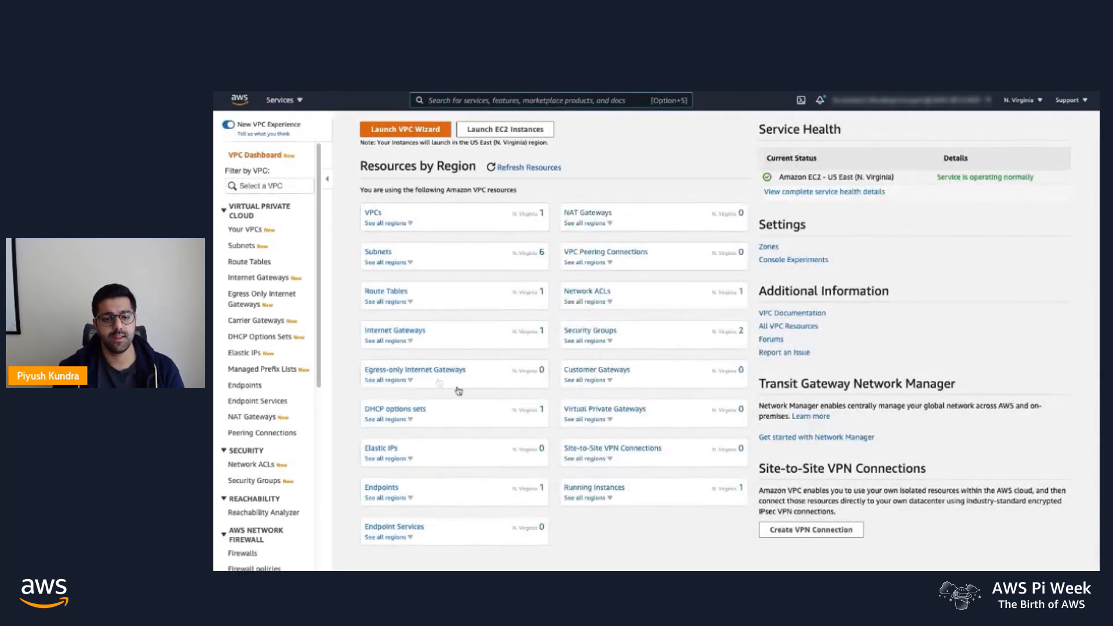
# View endpoints, inspect the Demo interface endpoint, and begin a new endpoint filtered to S3.
pyautogui.click(244, 385)
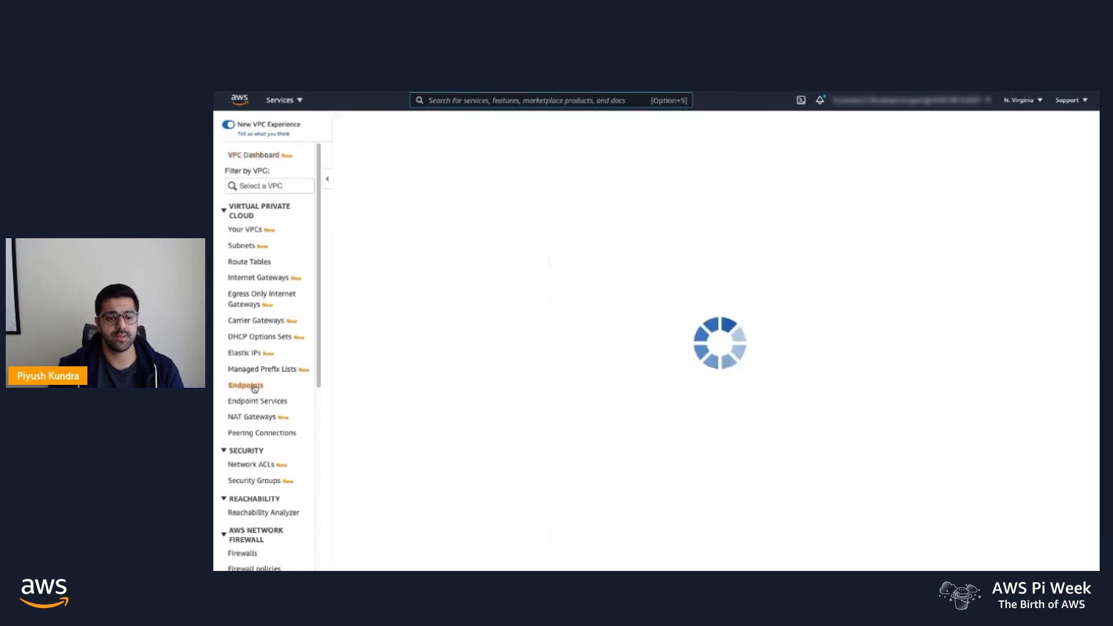
pyautogui.click(245, 385)
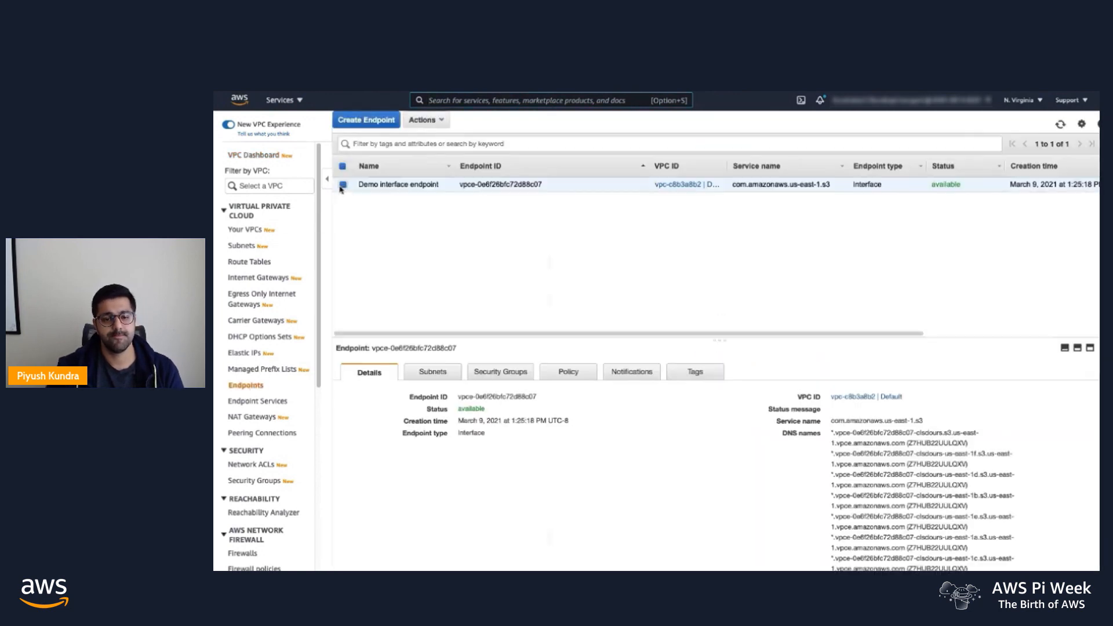
pyautogui.click(366, 119)
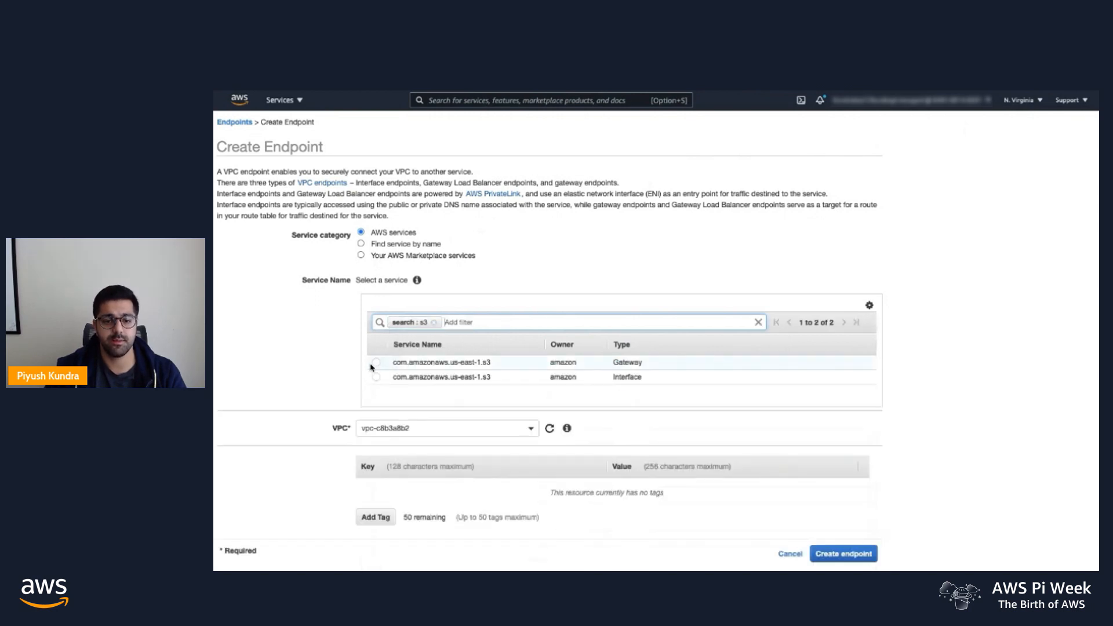
# Pick the com.amazonaws.us-east-1.s3 Gateway service and associate route table rtb-7cc3a502.
pyautogui.click(375, 362)
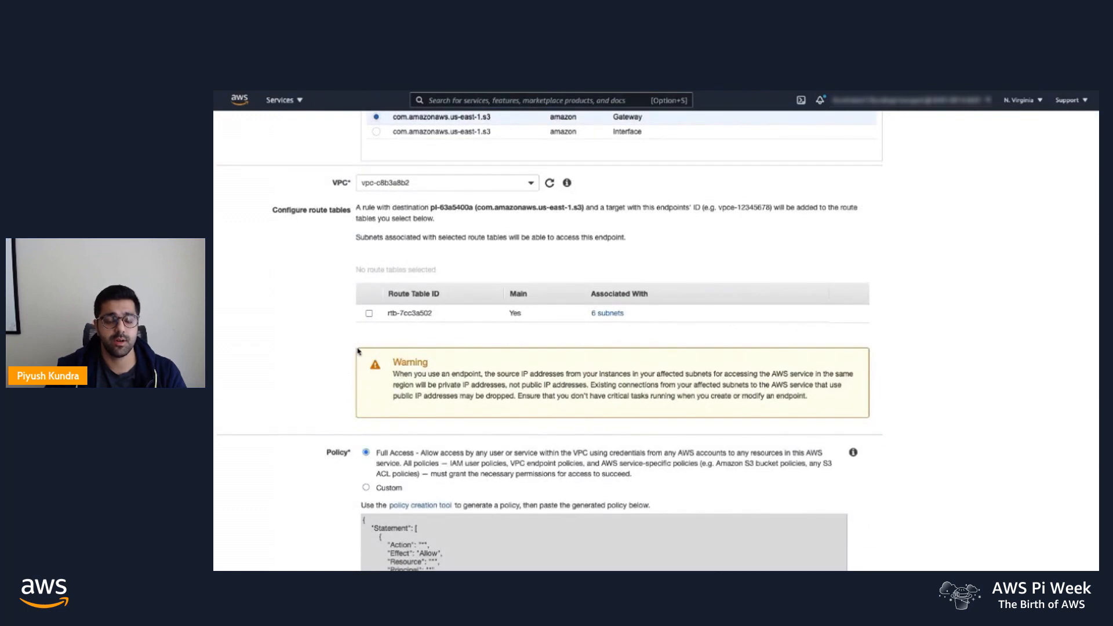
pyautogui.moveTo(325, 327)
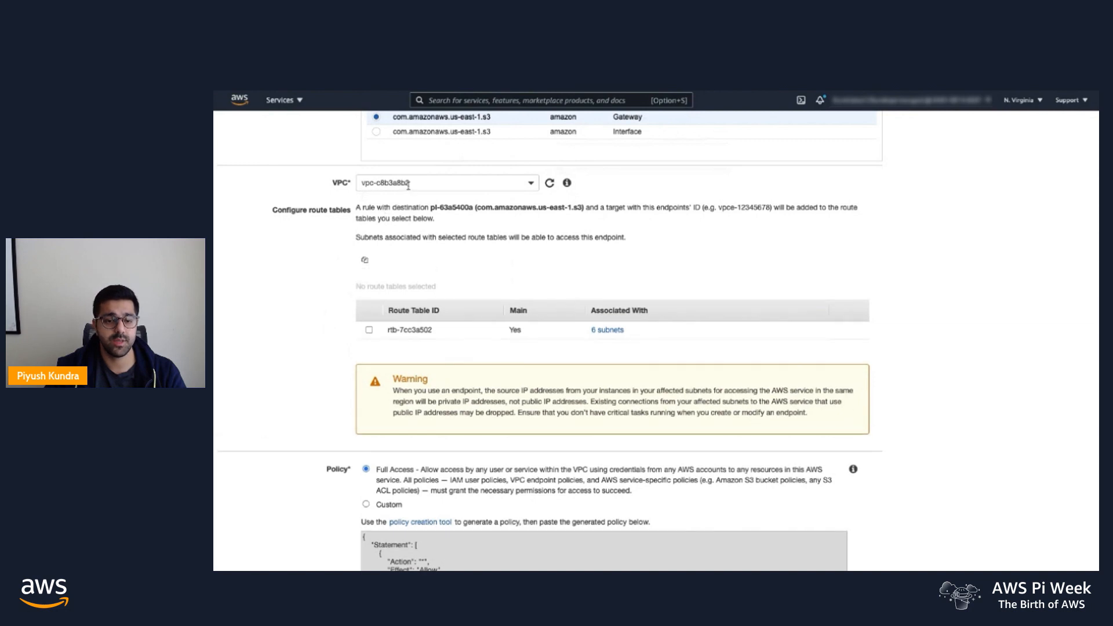
pyautogui.scroll(-3)
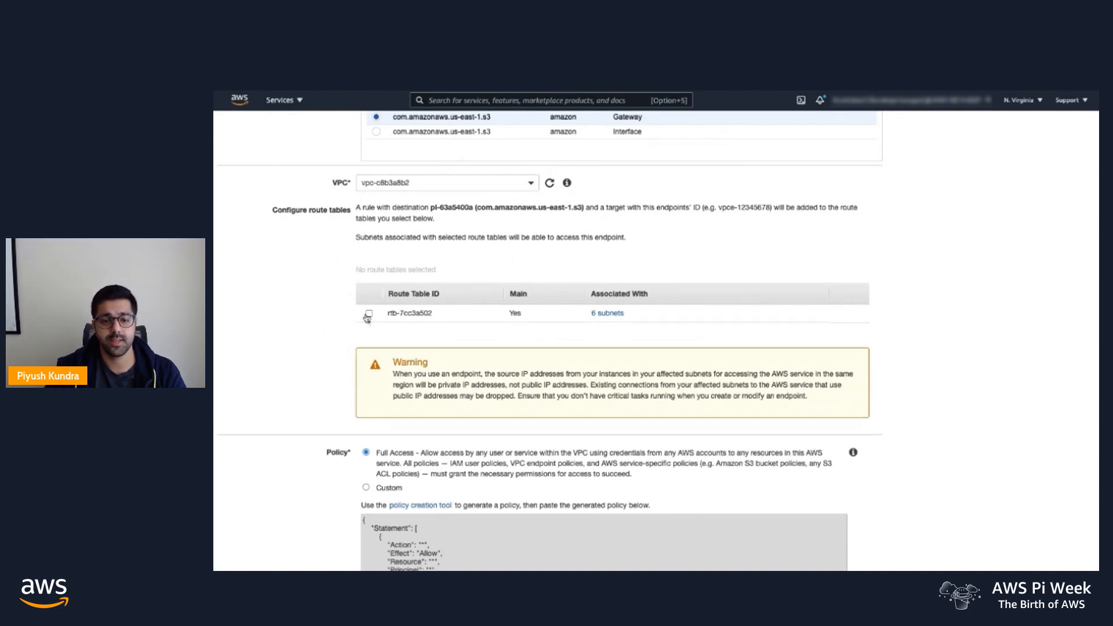
pyautogui.click(367, 313)
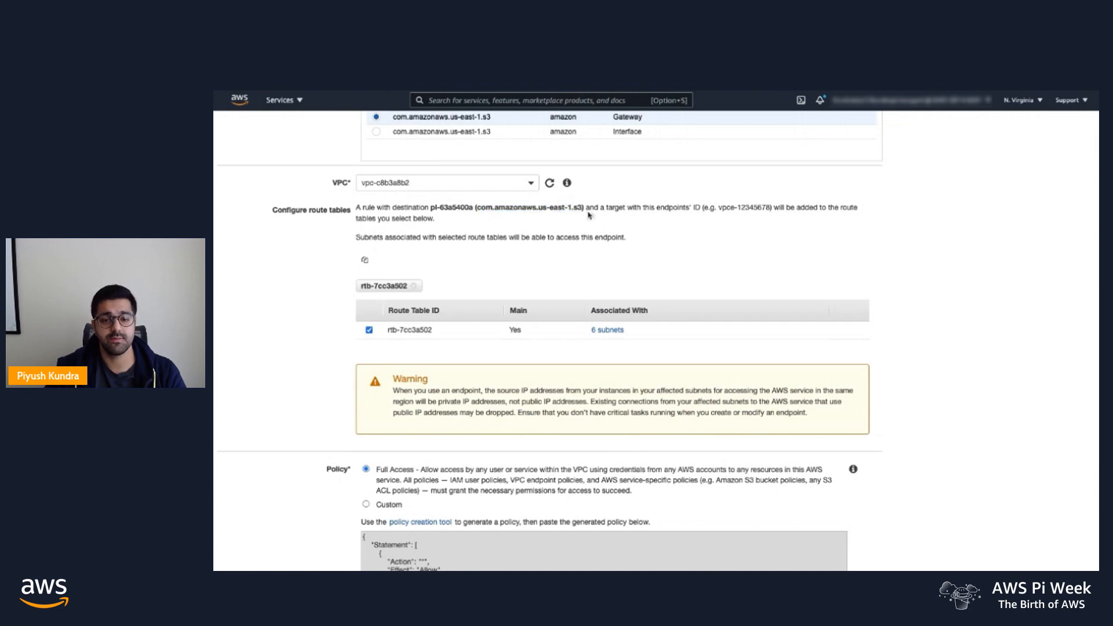
pyautogui.moveTo(725, 215)
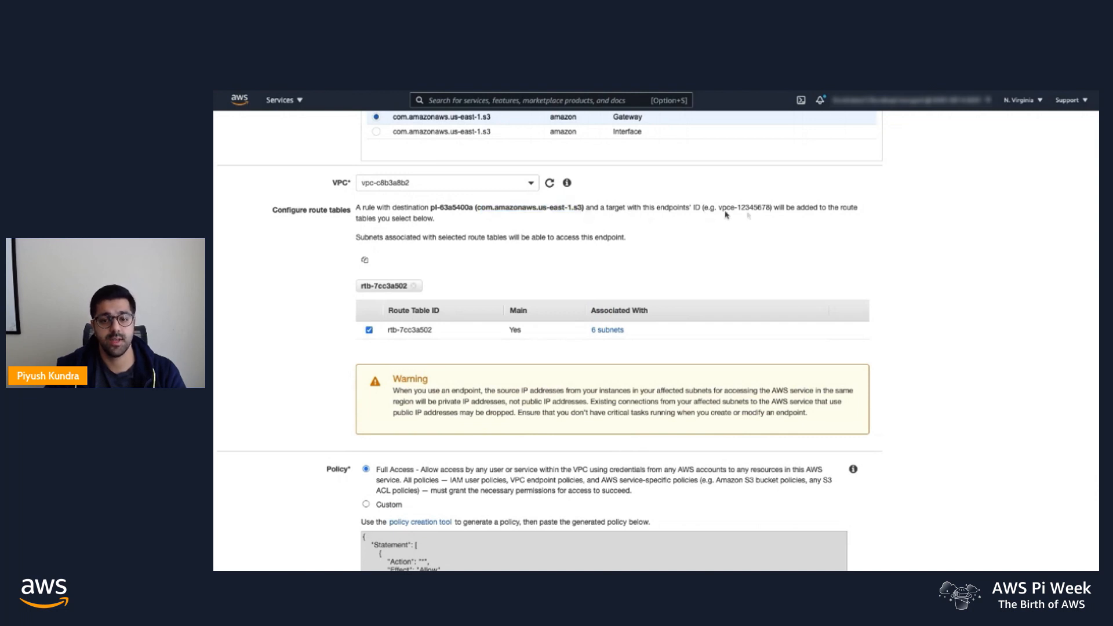
pyautogui.moveTo(825, 216)
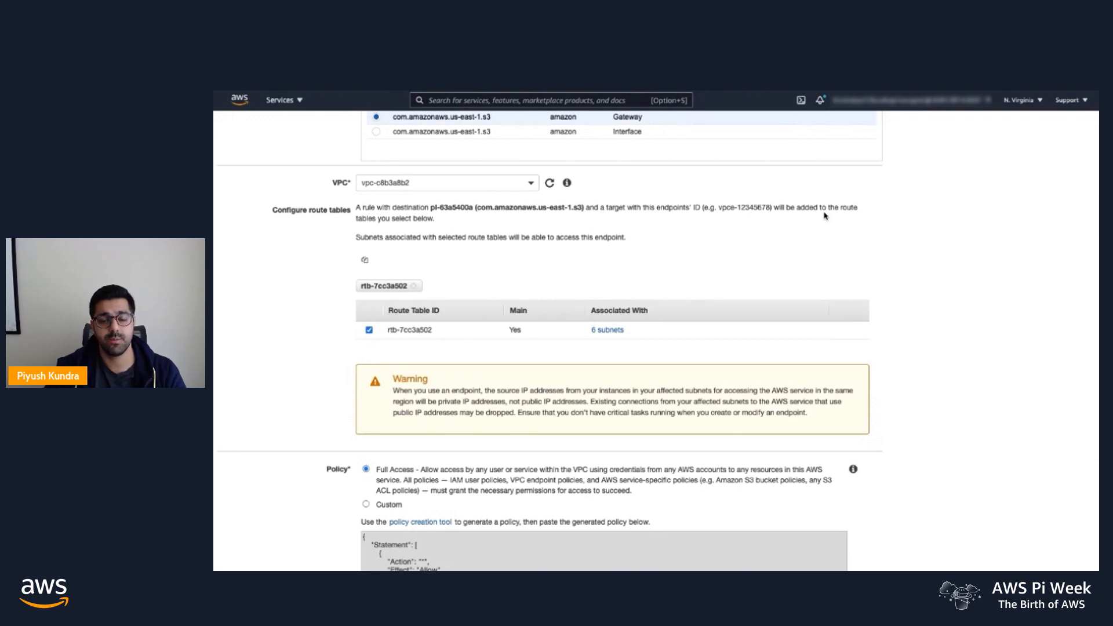
pyautogui.scroll(-3)
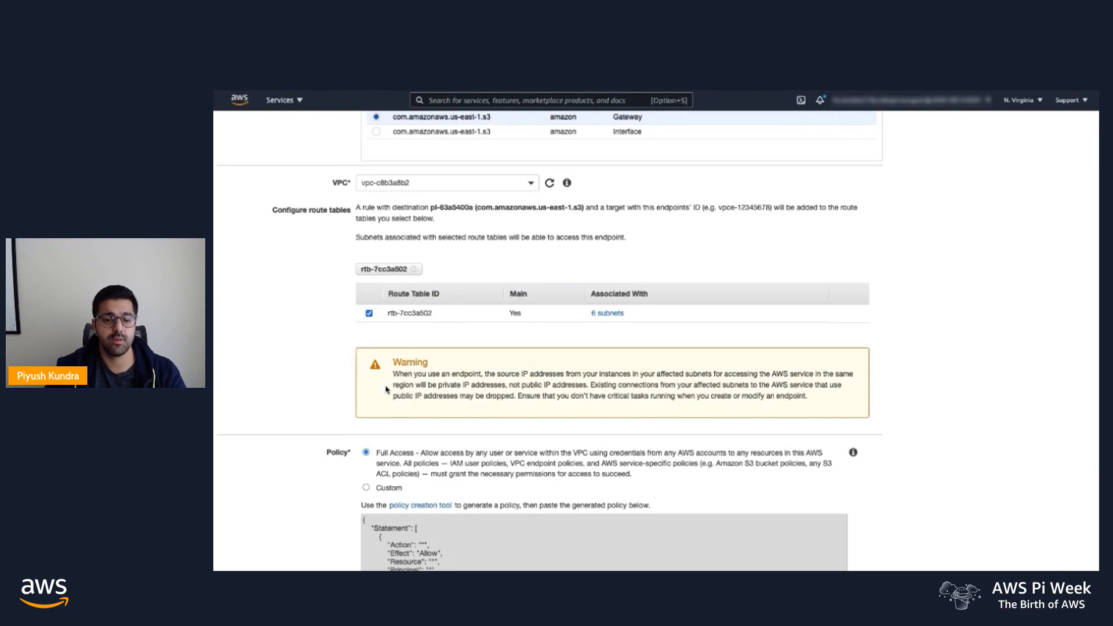
# Use a Custom policy denying S3 list, get and put outside one account.
pyautogui.scroll(-3)
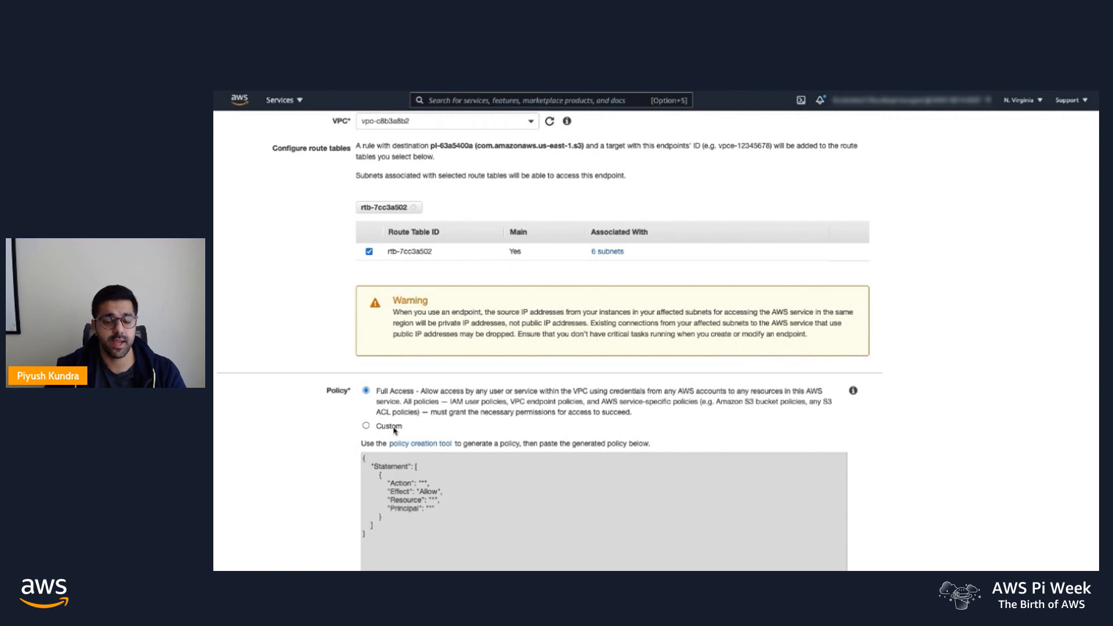
pyautogui.click(366, 426)
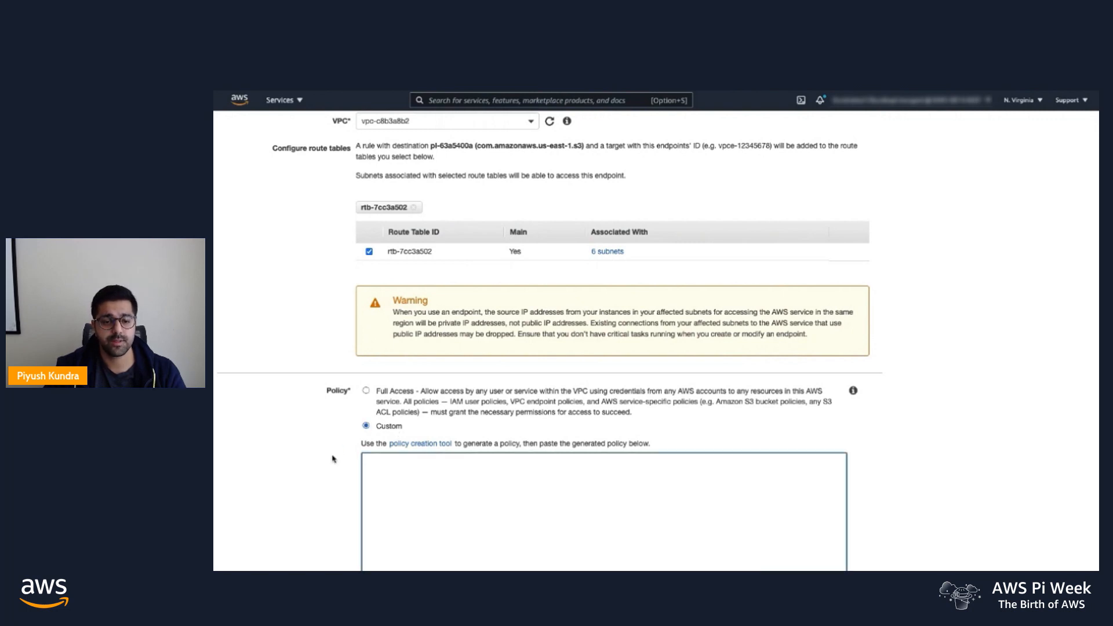
pyautogui.scroll(-3)
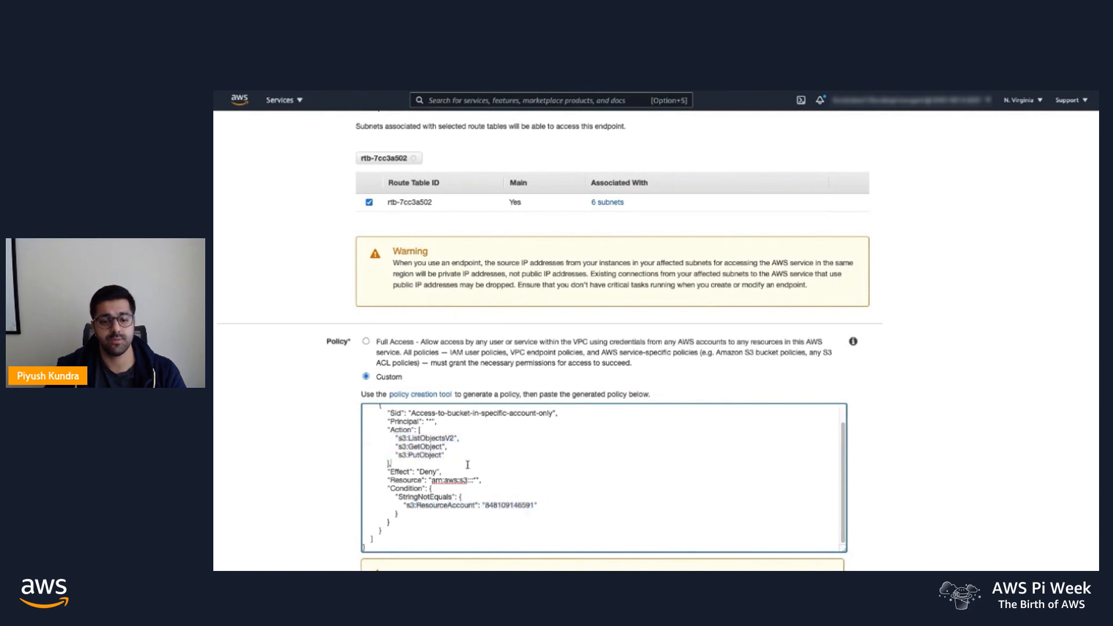
# Tag the endpoint Name = 'Demo gateway endpoint' and create it.
pyautogui.scroll(-3)
pyautogui.write('Na')
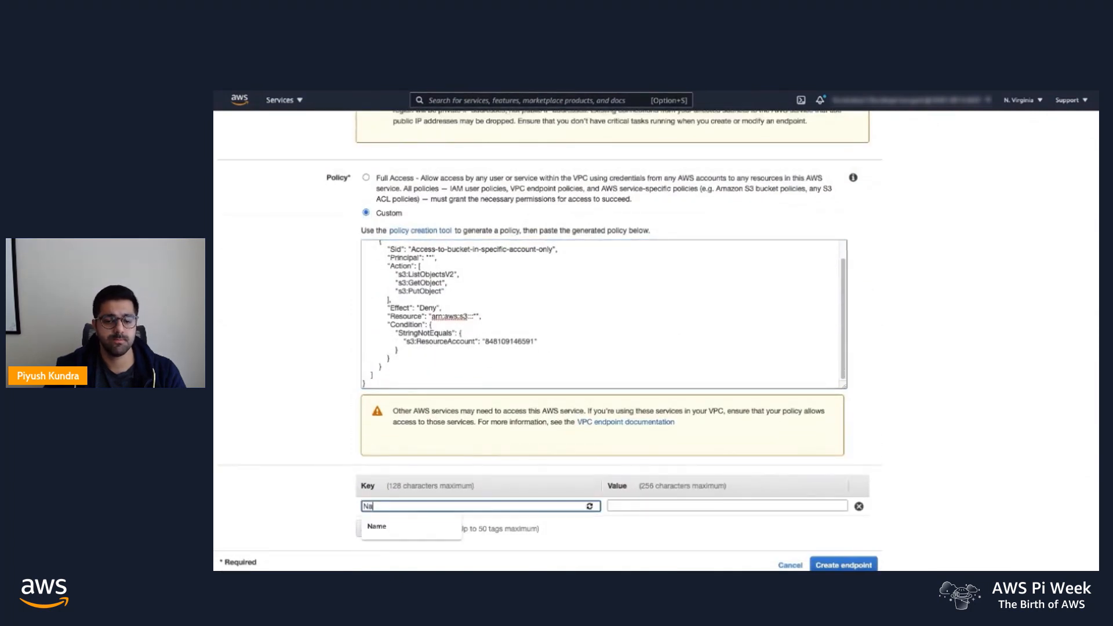
pyautogui.write('D')
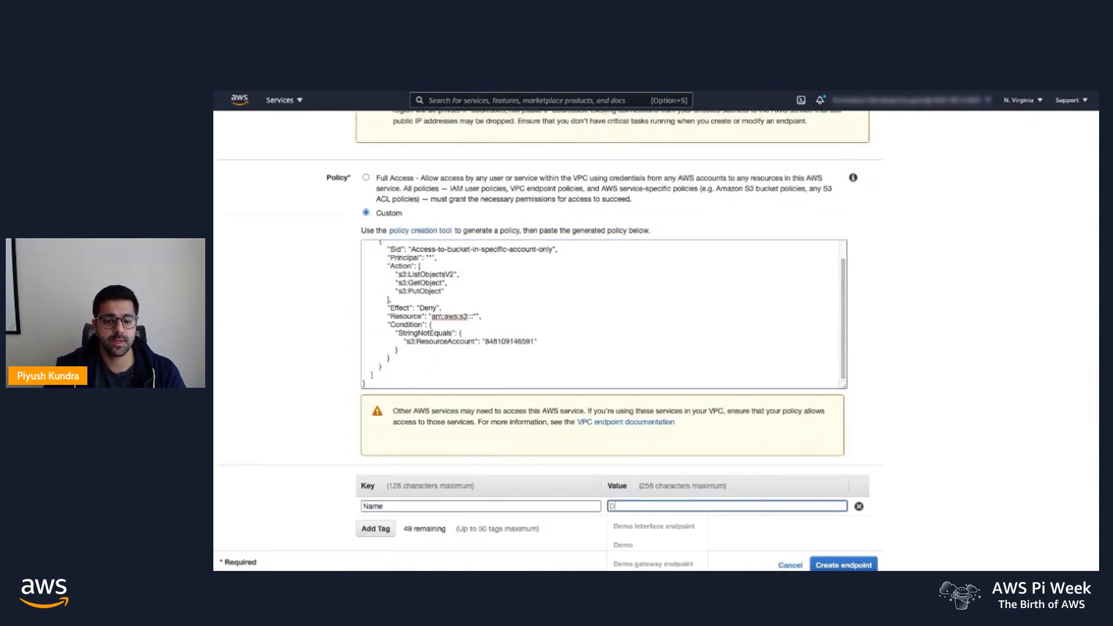
pyautogui.click(654, 545)
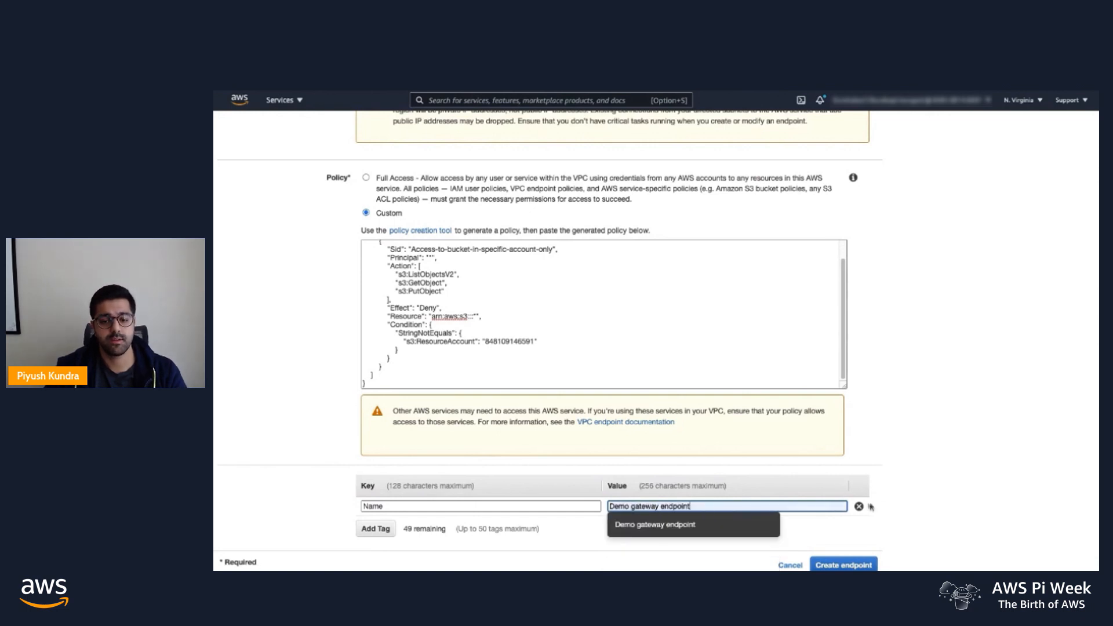
pyautogui.click(844, 564)
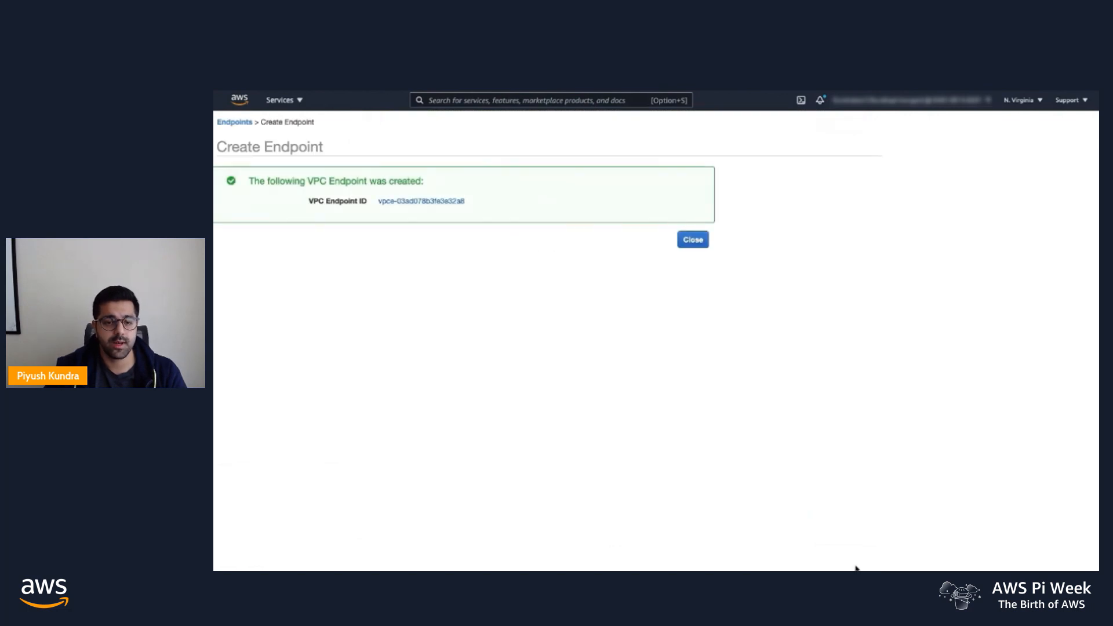
pyautogui.moveTo(689, 469)
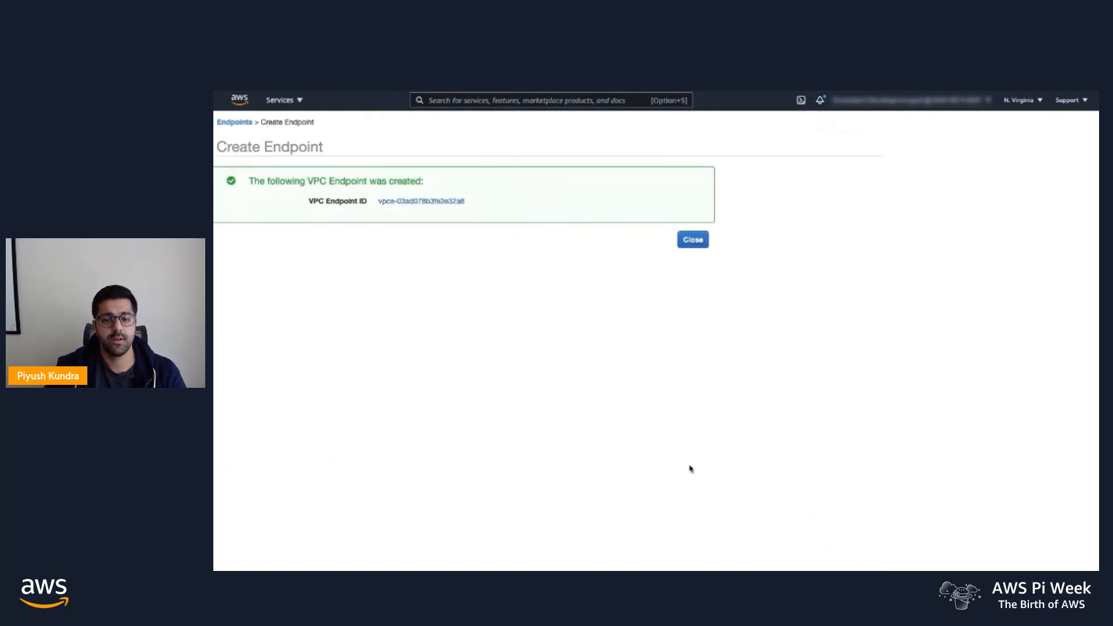
pyautogui.moveTo(711, 276)
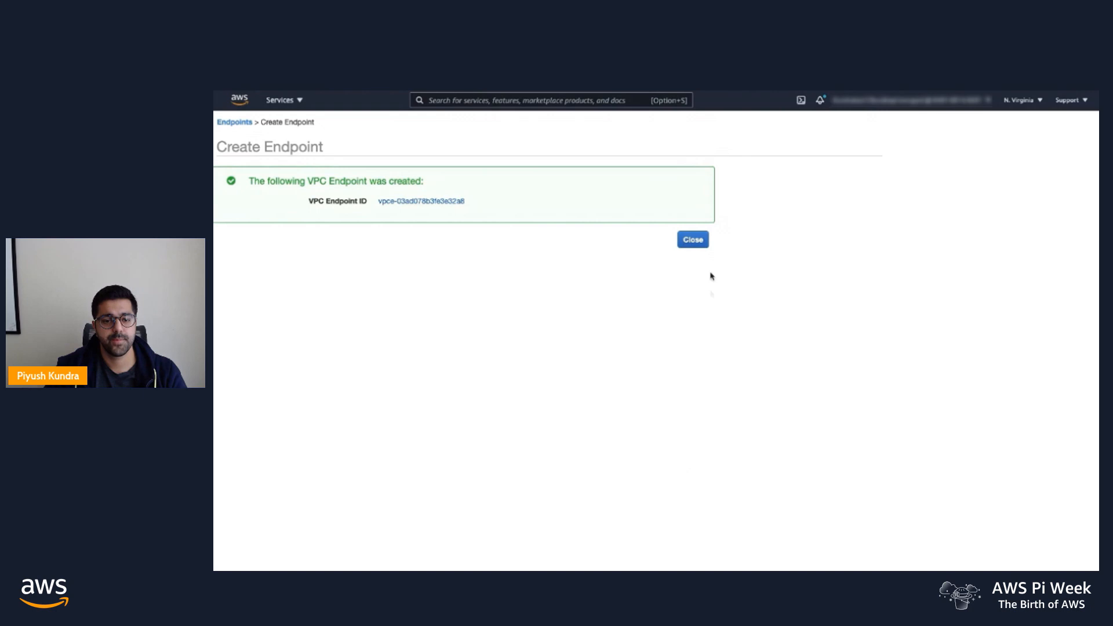
# Close the confirmation to list Demo gateway endpoint alongside Demo interface endpoint.
pyautogui.click(692, 240)
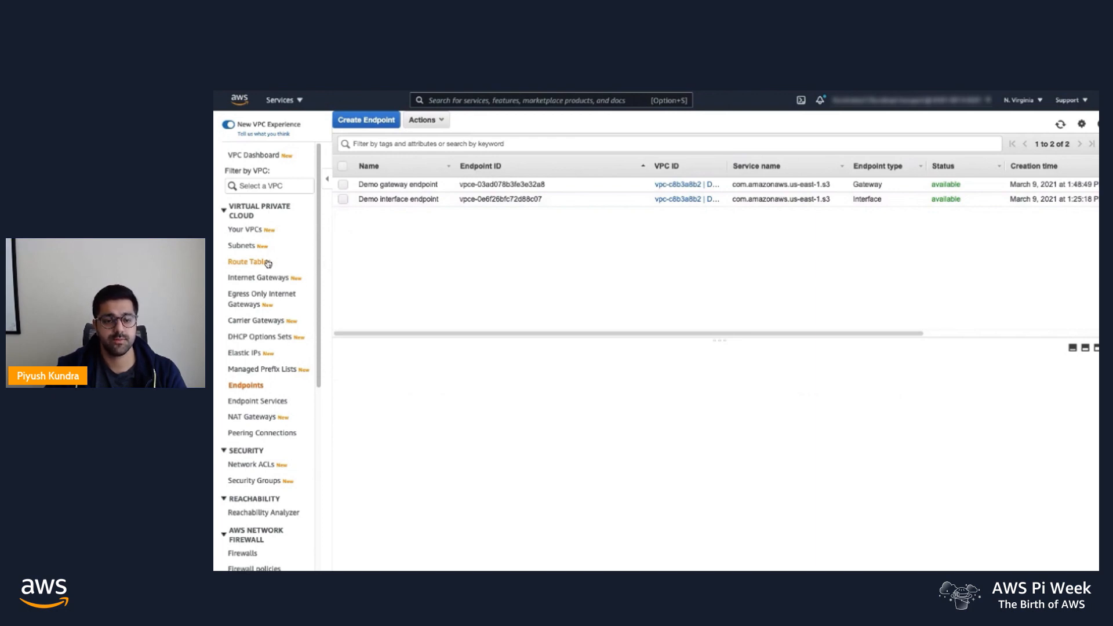
# Open rtb-7cc3a502's routes, showing the S3 prefix-list route to the gateway endpoint.
pyautogui.click(246, 262)
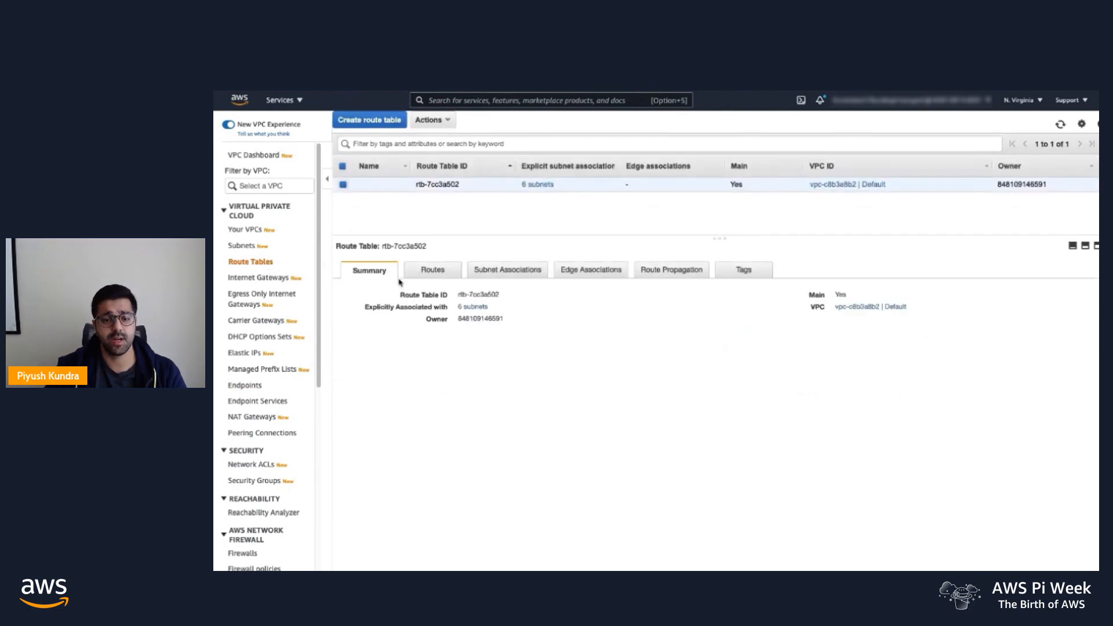
pyautogui.click(431, 270)
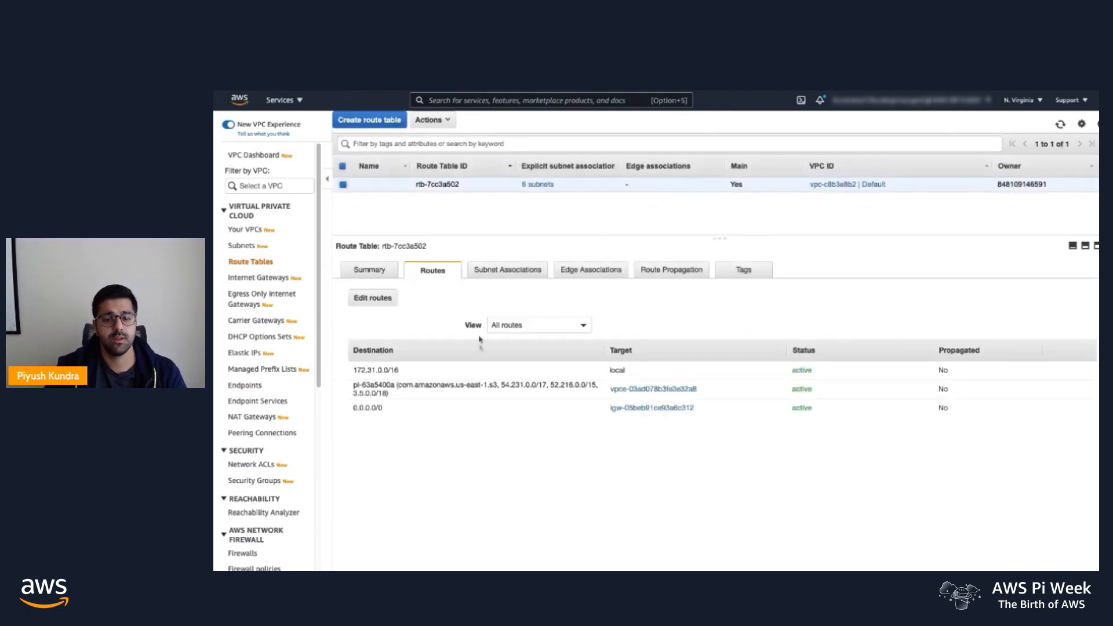
pyautogui.doubleClick(474, 389)
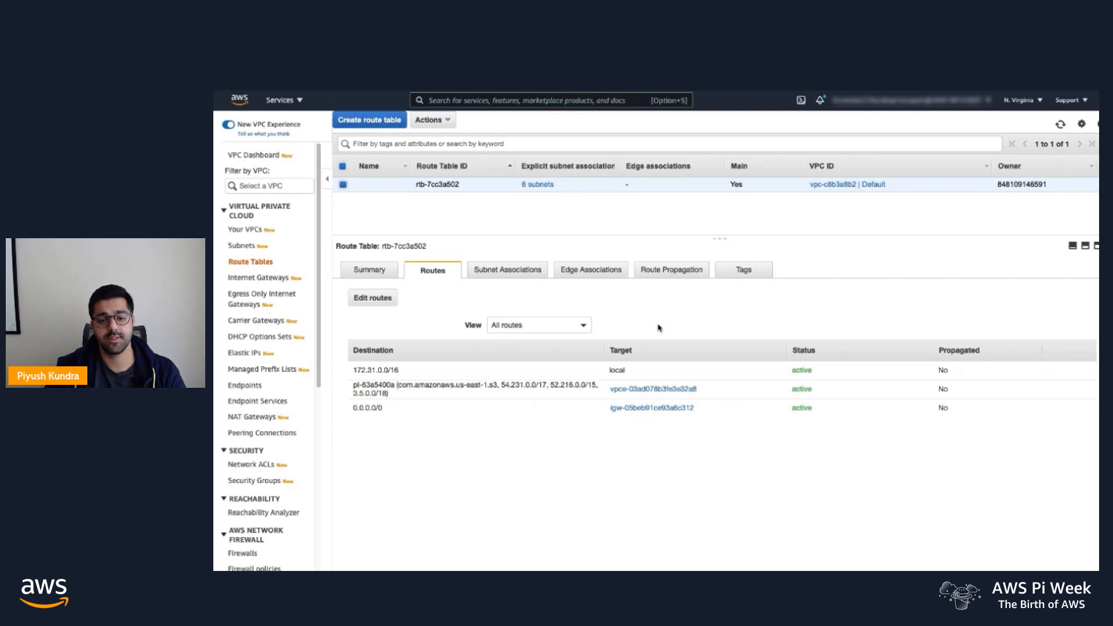
# From Endpoints, begin a new endpoint and filter services by 's3'.
pyautogui.click(244, 386)
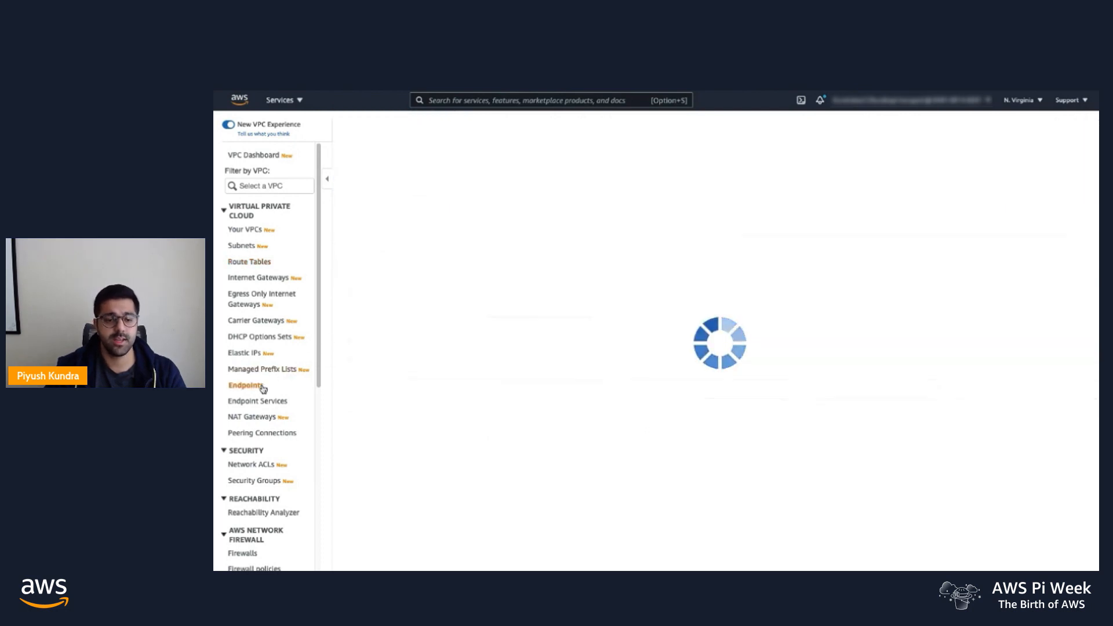
pyautogui.click(245, 385)
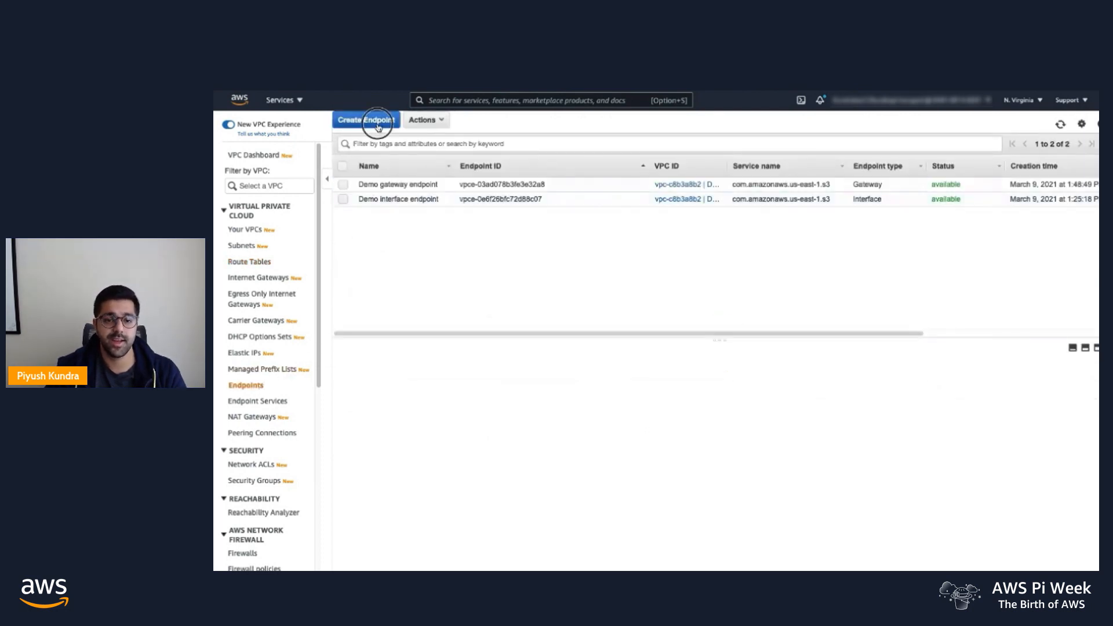
pyautogui.click(366, 119)
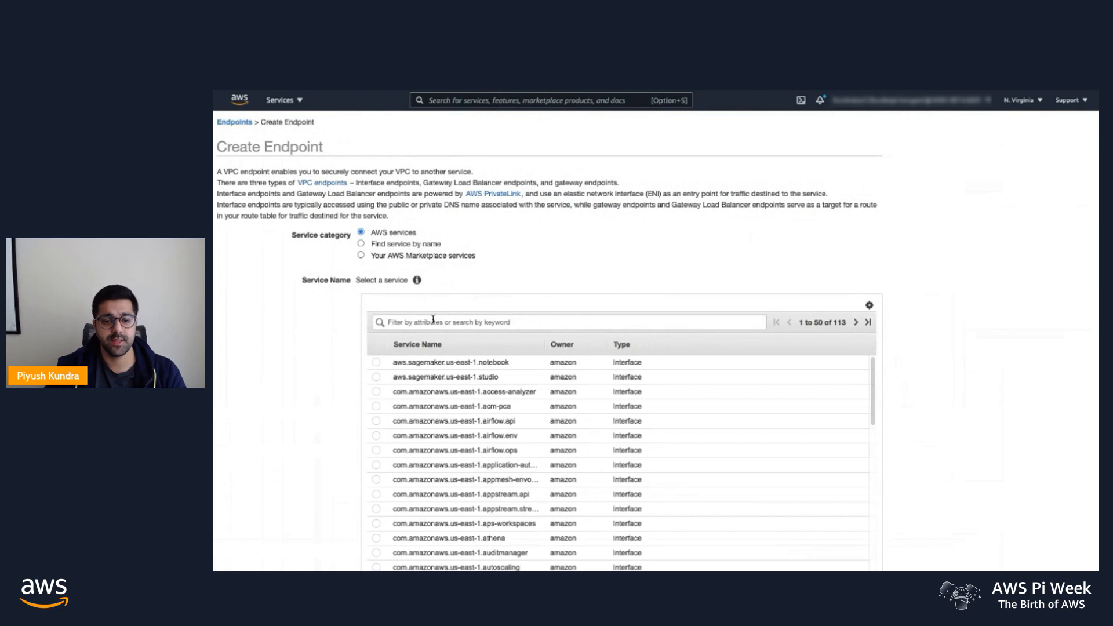
pyautogui.write('s3')
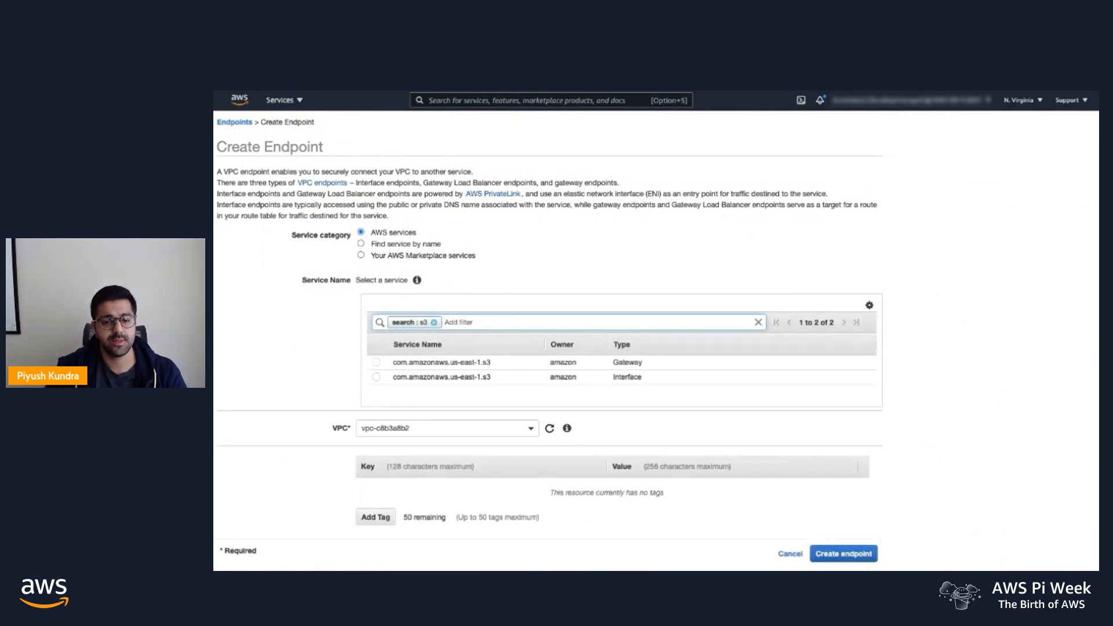
pyautogui.click(376, 377)
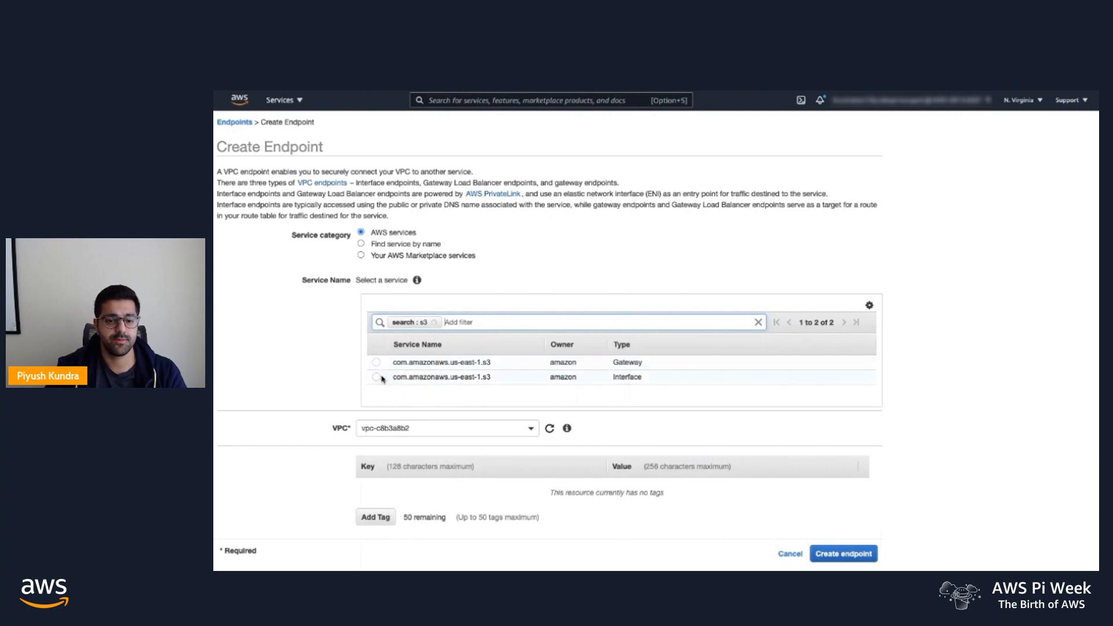
# Select the com.amazonaws.us-east-1.s3 Interface service, keeping all six subnets.
pyautogui.click(376, 377)
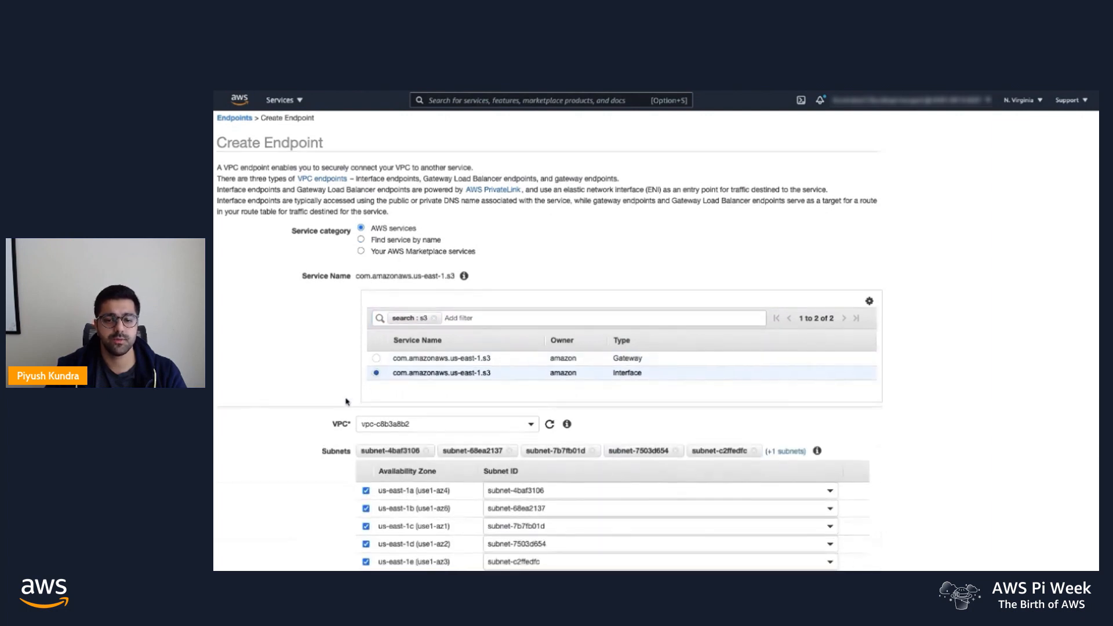
pyautogui.scroll(-3)
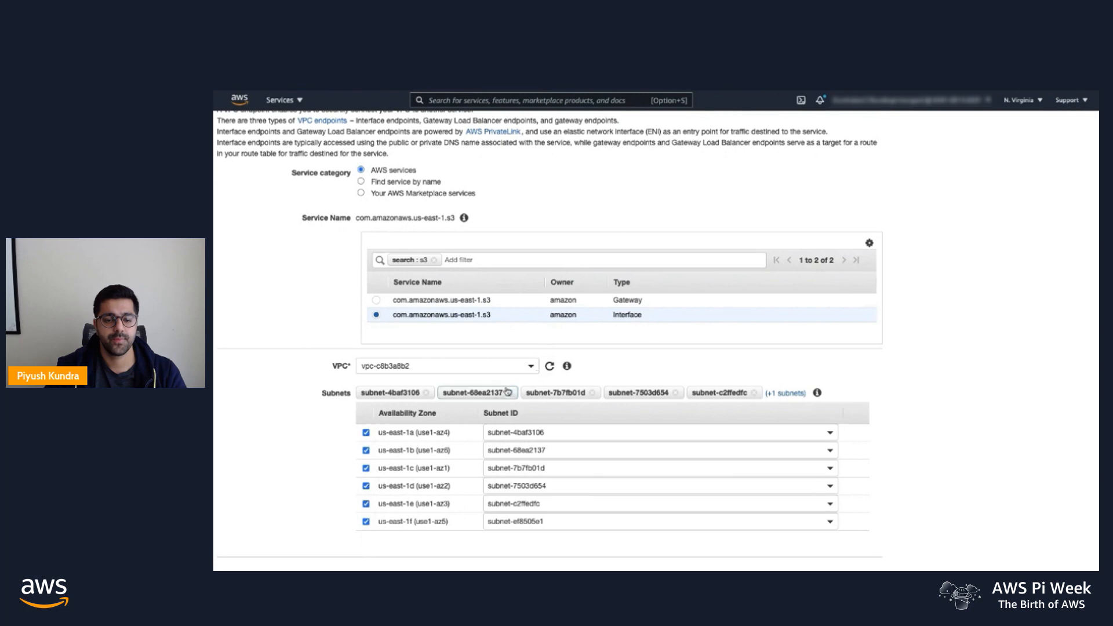
# Check the default security group and choose a custom deny endpoint policy.
pyautogui.scroll(-3)
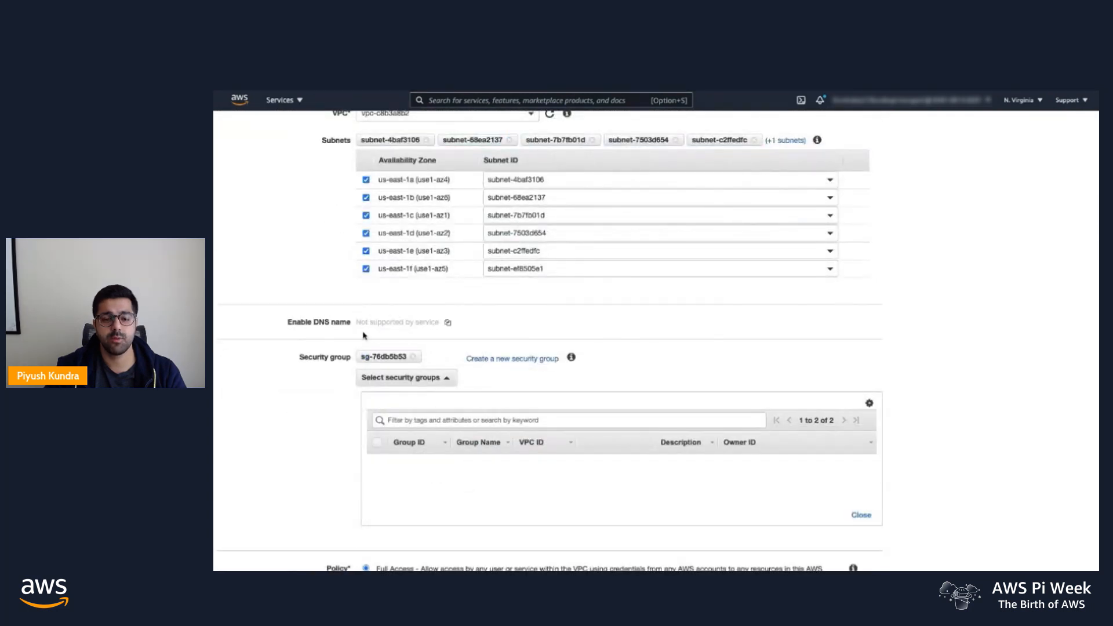
pyautogui.moveTo(592, 331)
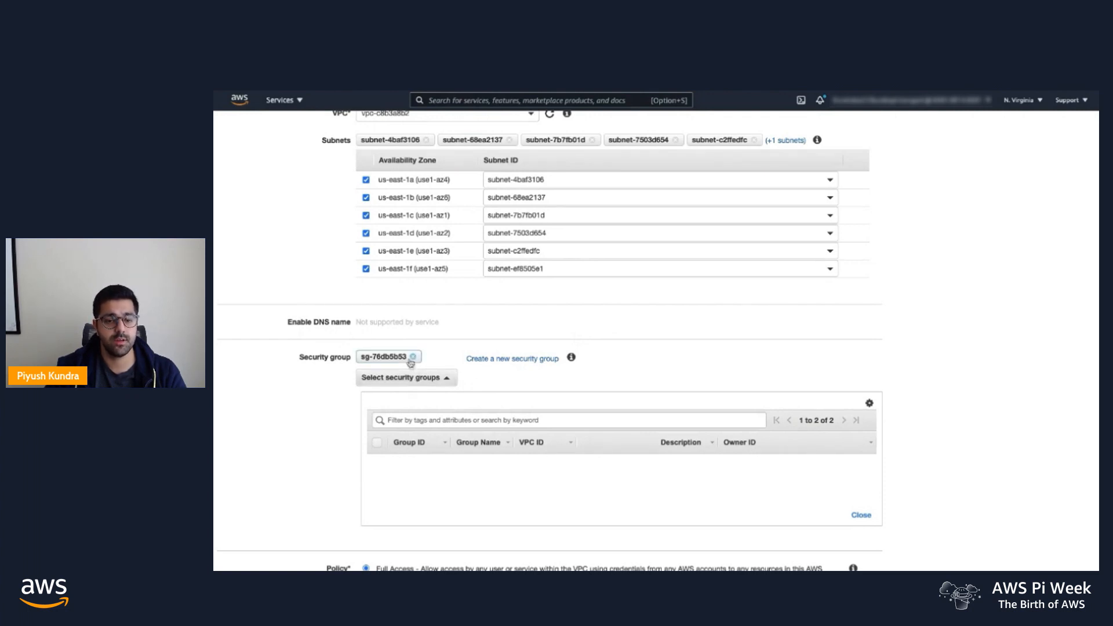
pyautogui.click(405, 377)
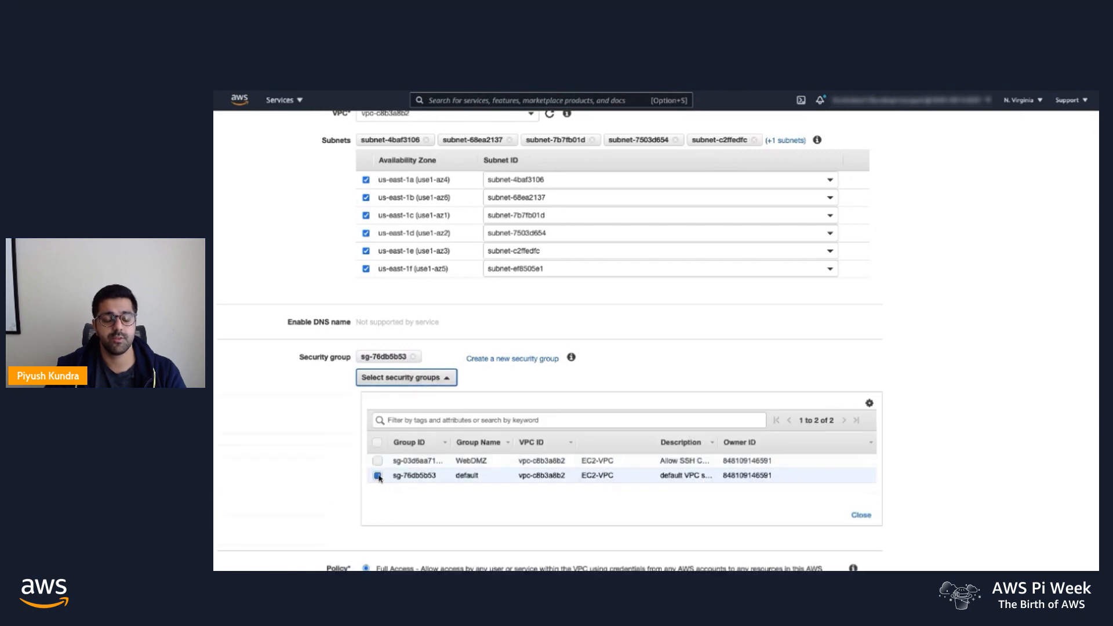
pyautogui.scroll(-3)
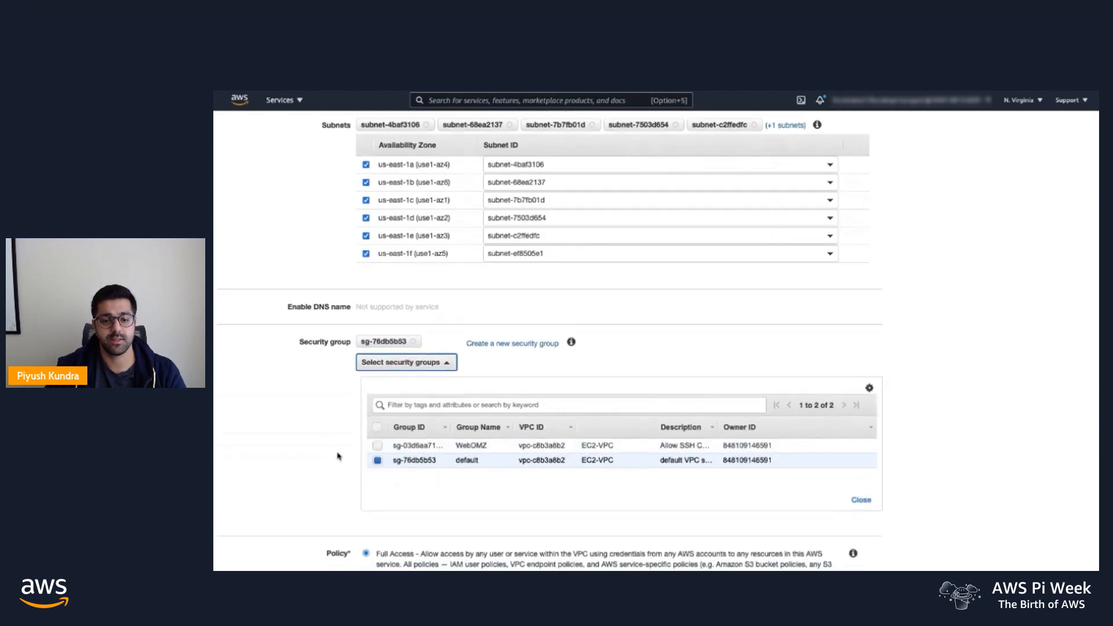
pyautogui.moveTo(331, 446)
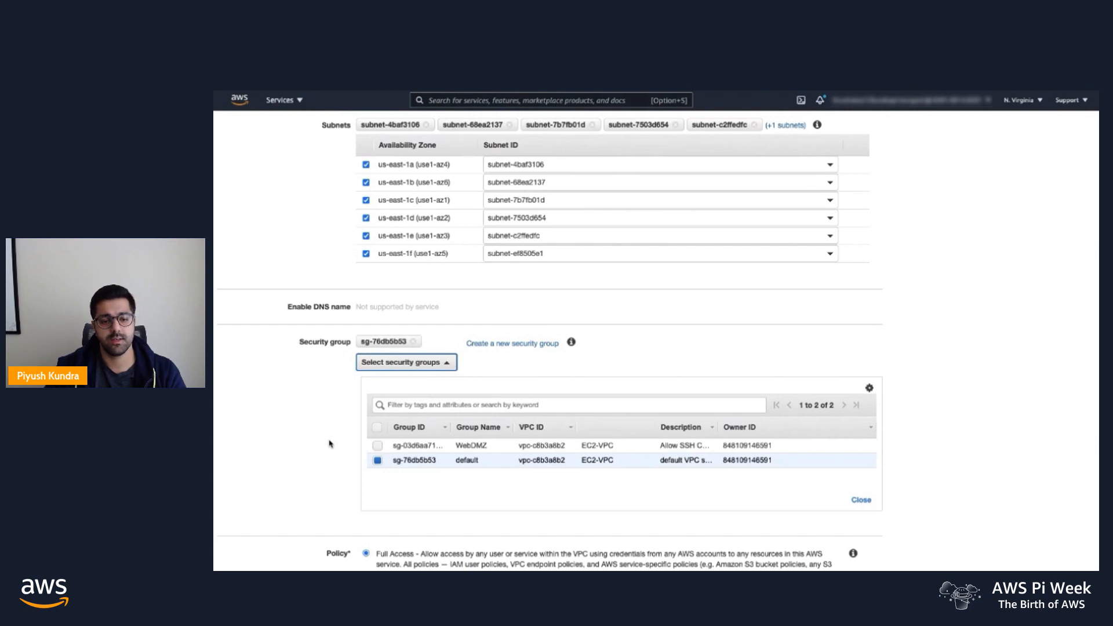
pyautogui.scroll(-3)
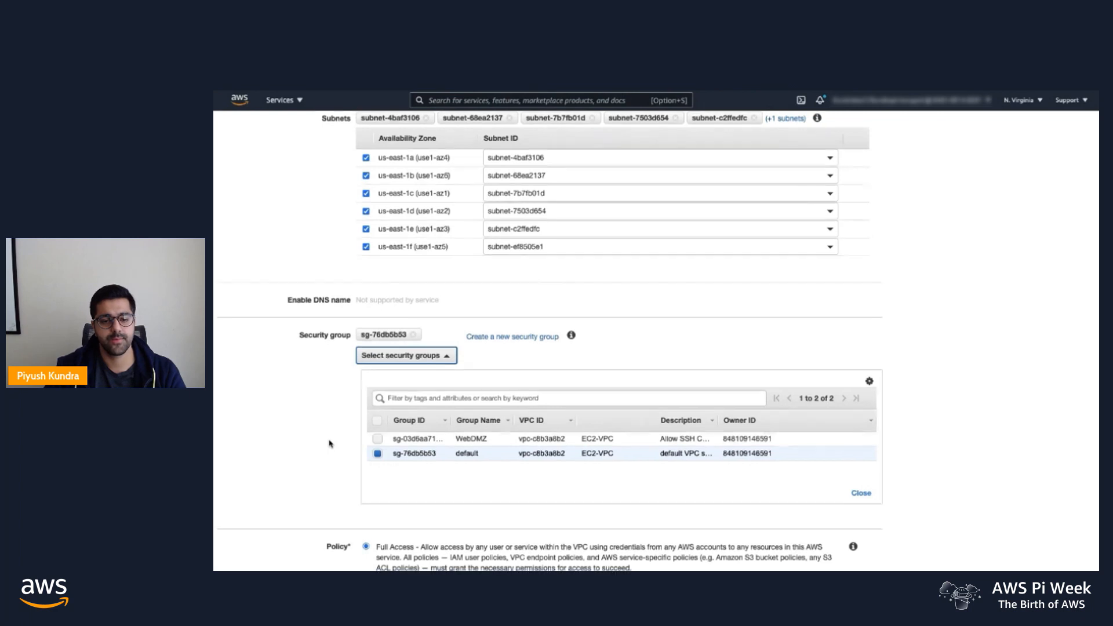
pyautogui.scroll(-3)
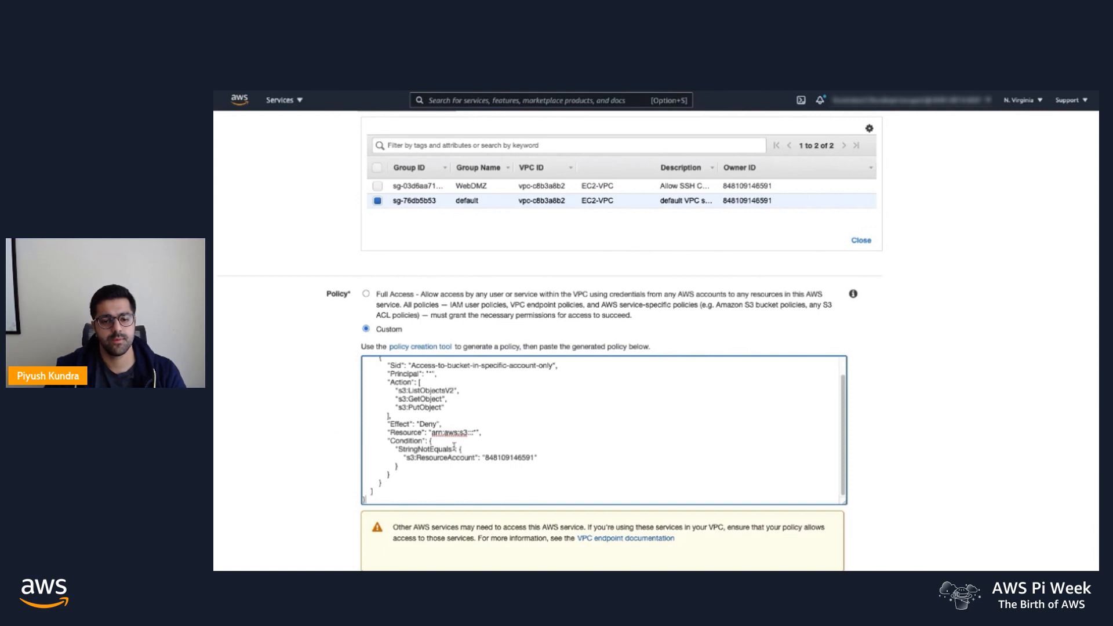
# Add Name tag 'Demo interface endpoint 2' and create the interface endpoint.
pyautogui.scroll(-3)
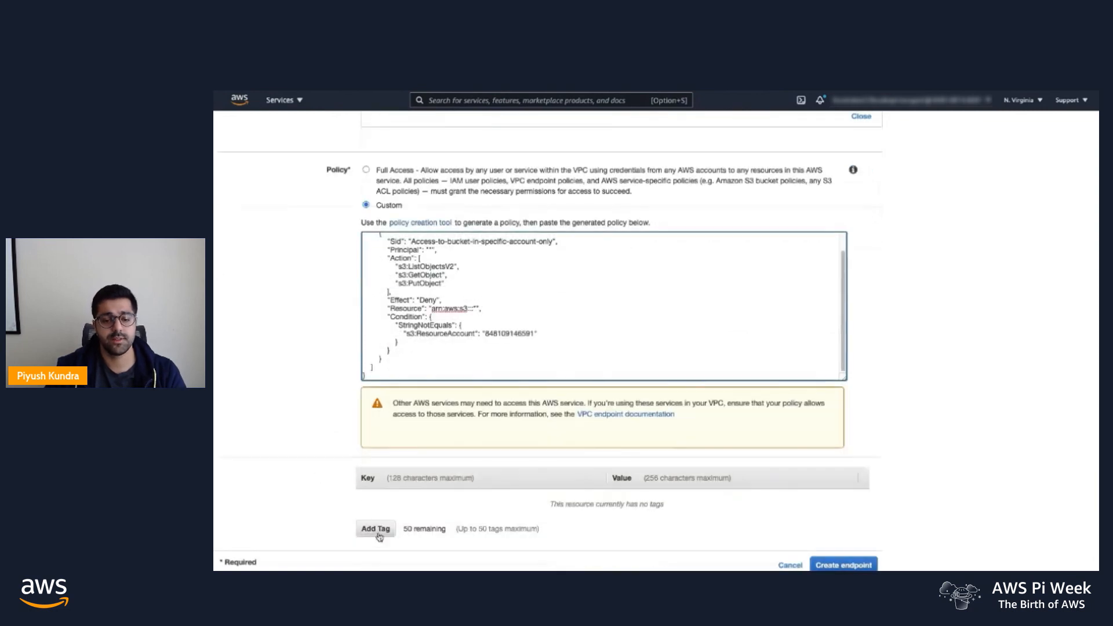
pyautogui.write('NAm')
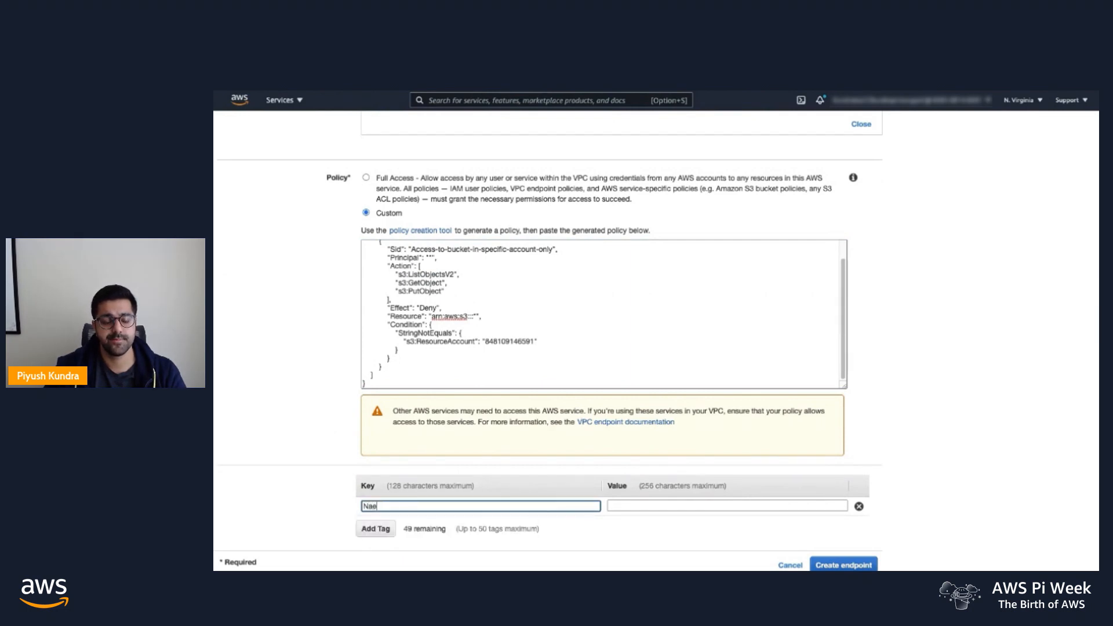
pyautogui.click(727, 505)
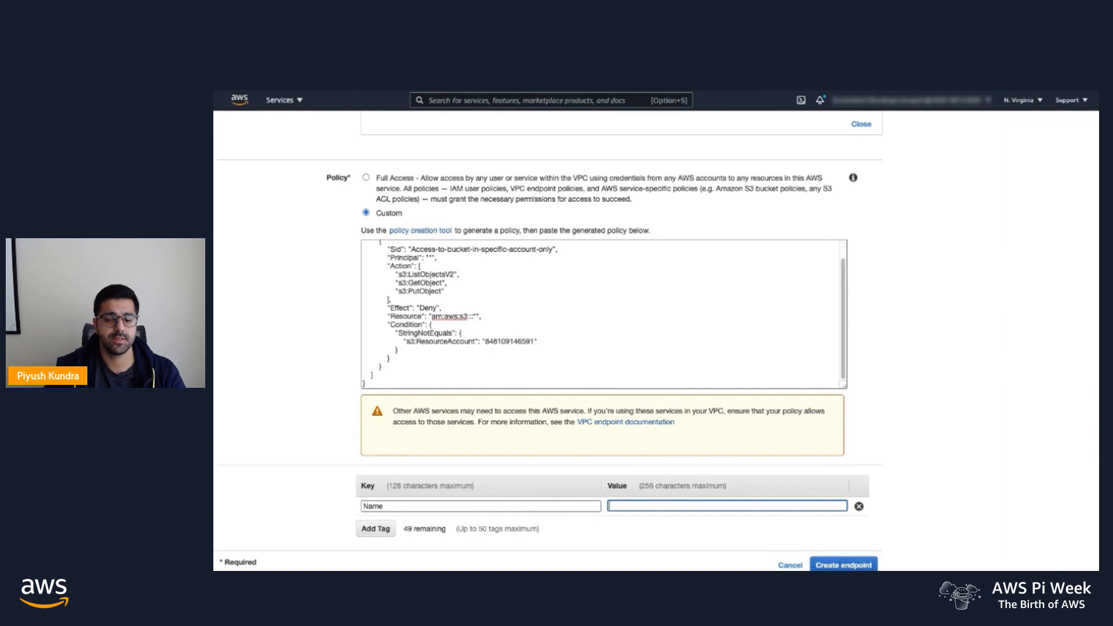
pyautogui.write('D')
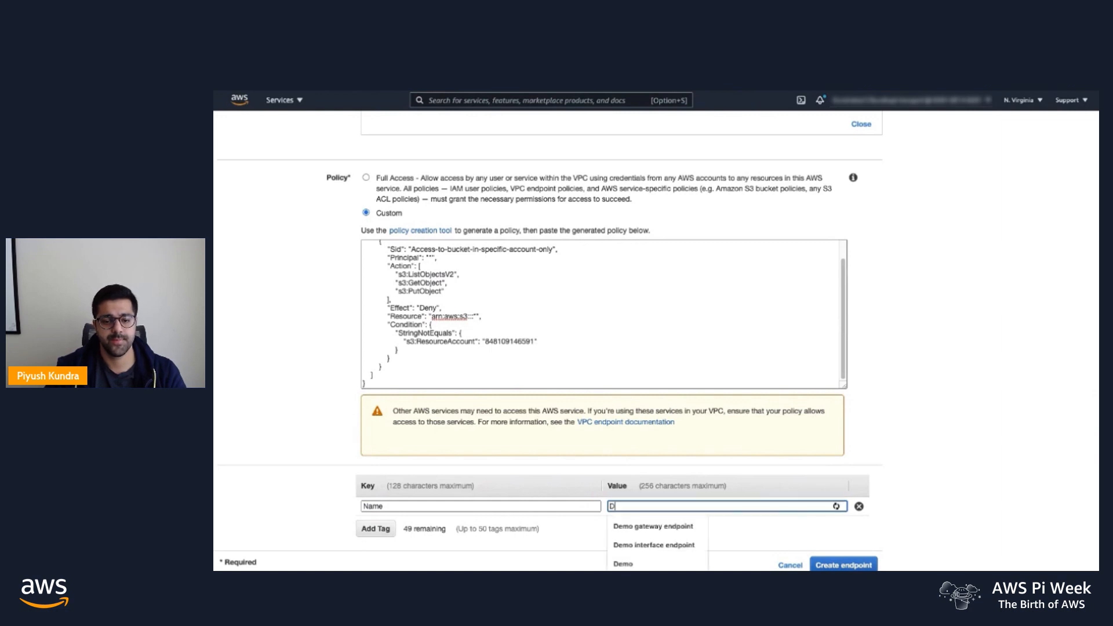
pyautogui.write('emo interface en')
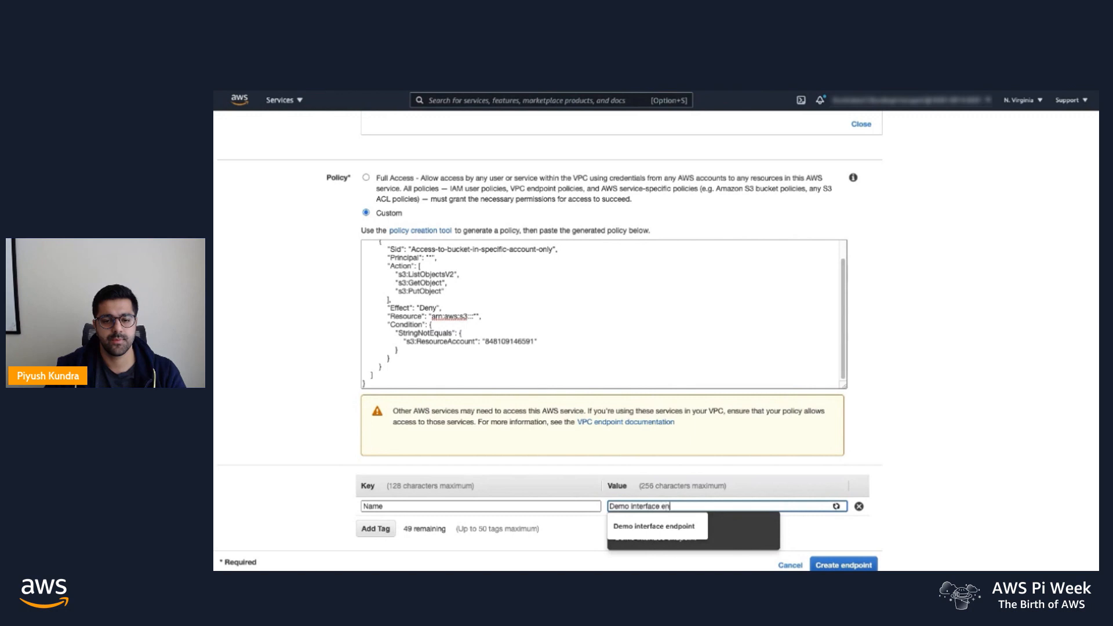
pyautogui.click(653, 526)
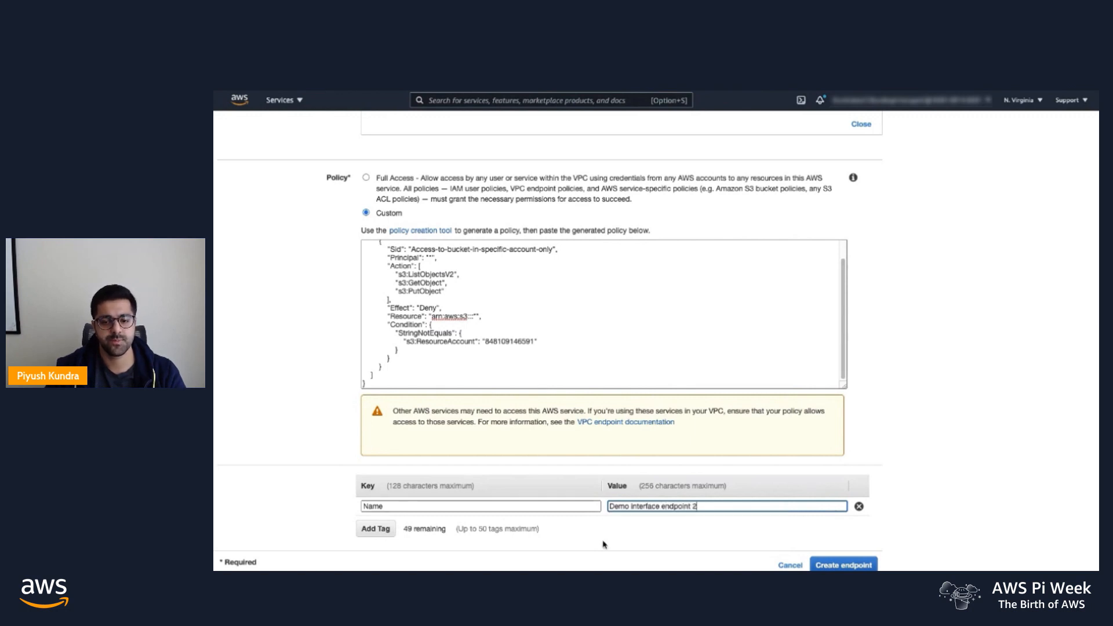
pyautogui.click(842, 564)
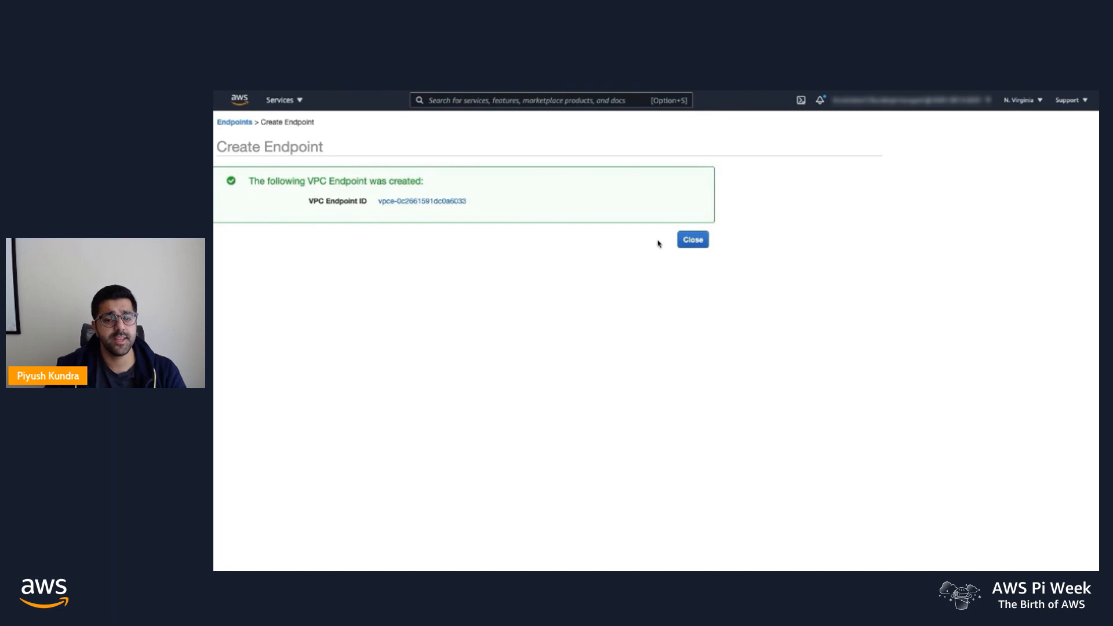
# Dismiss the confirmation and return to the endpoints list, with Demo interface endpoint 2 pending.
pyautogui.click(692, 239)
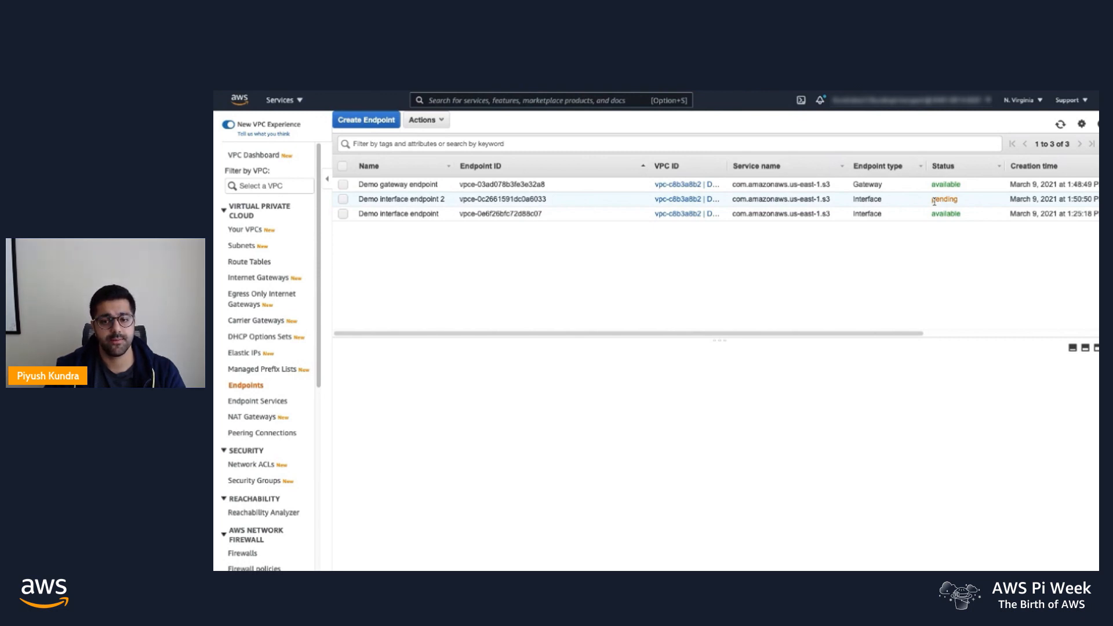
pyautogui.moveTo(930, 258)
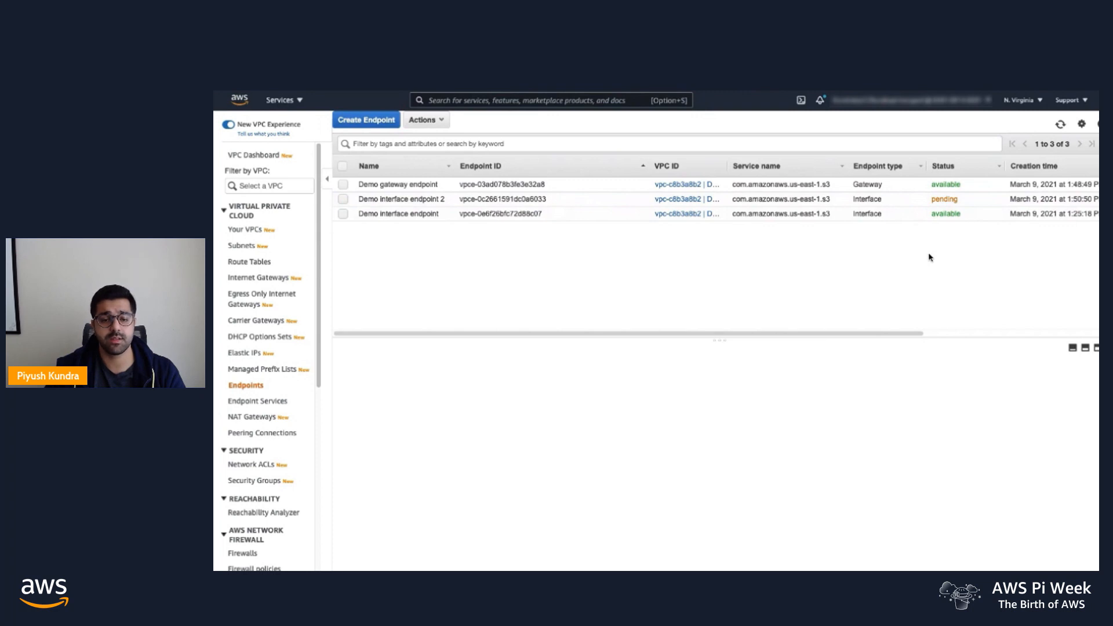
pyautogui.moveTo(936, 256)
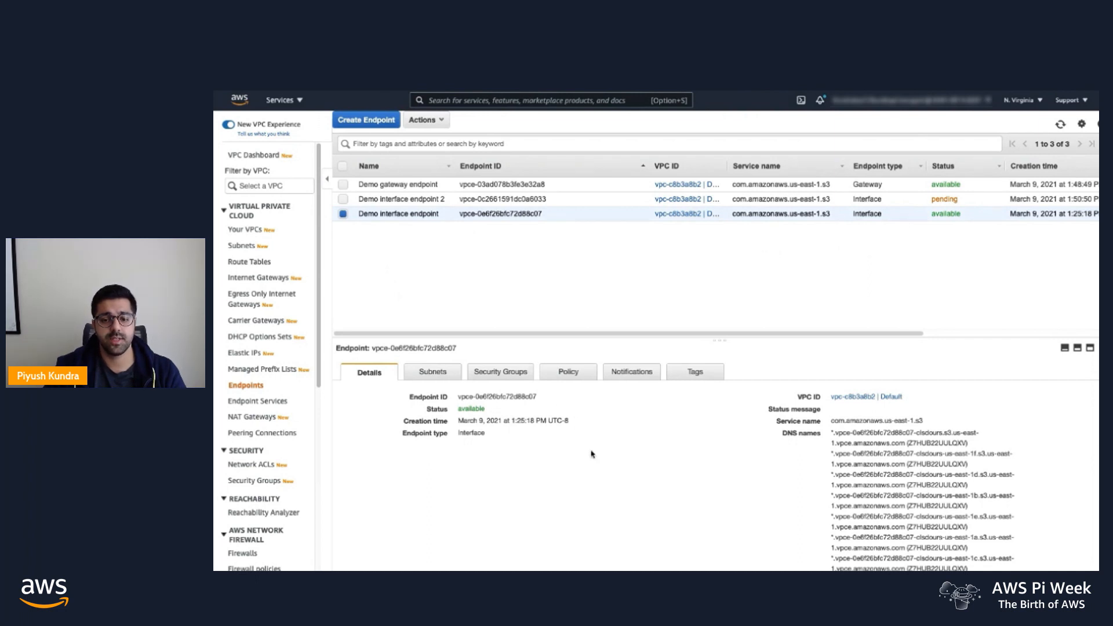
pyautogui.doubleClick(888, 432)
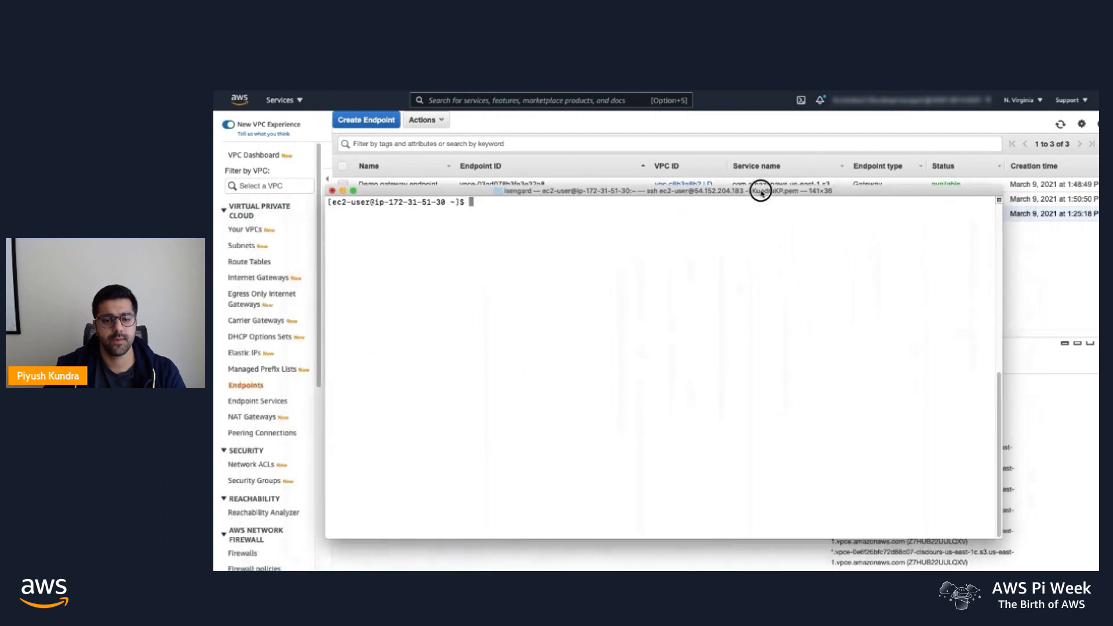
pyautogui.moveTo(656, 216)
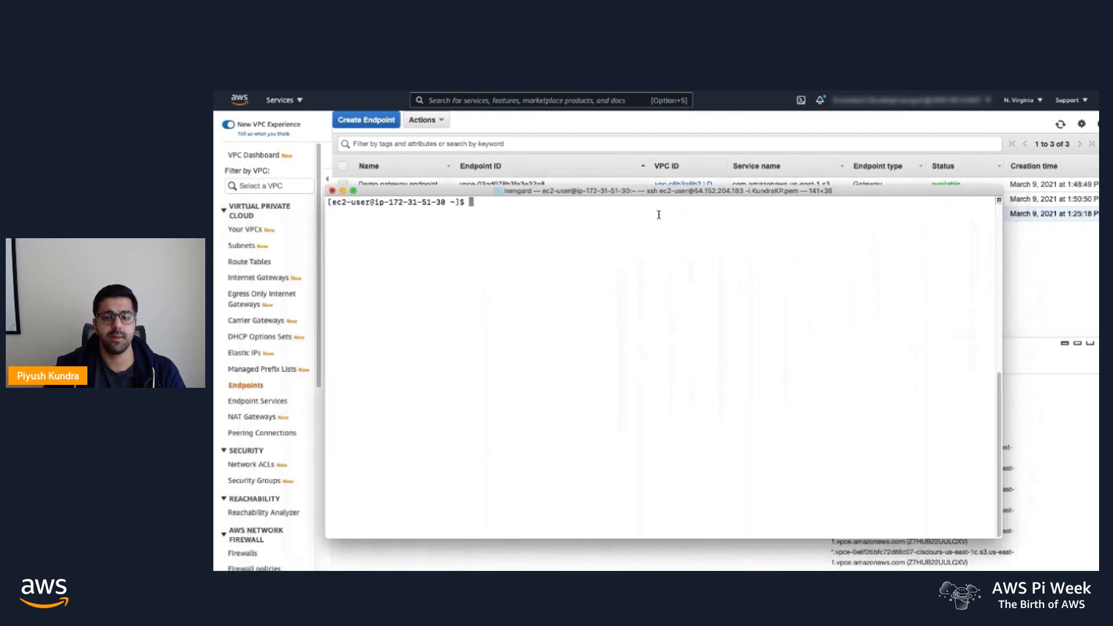
# Run dig on demo-pi-day-pk.vpce-0e6f26bfc72d88c07-clsdours.s3.us-east-1.vpce.amazonaws.com, returning six 172.31 addresses.
pyautogui.write('dig')
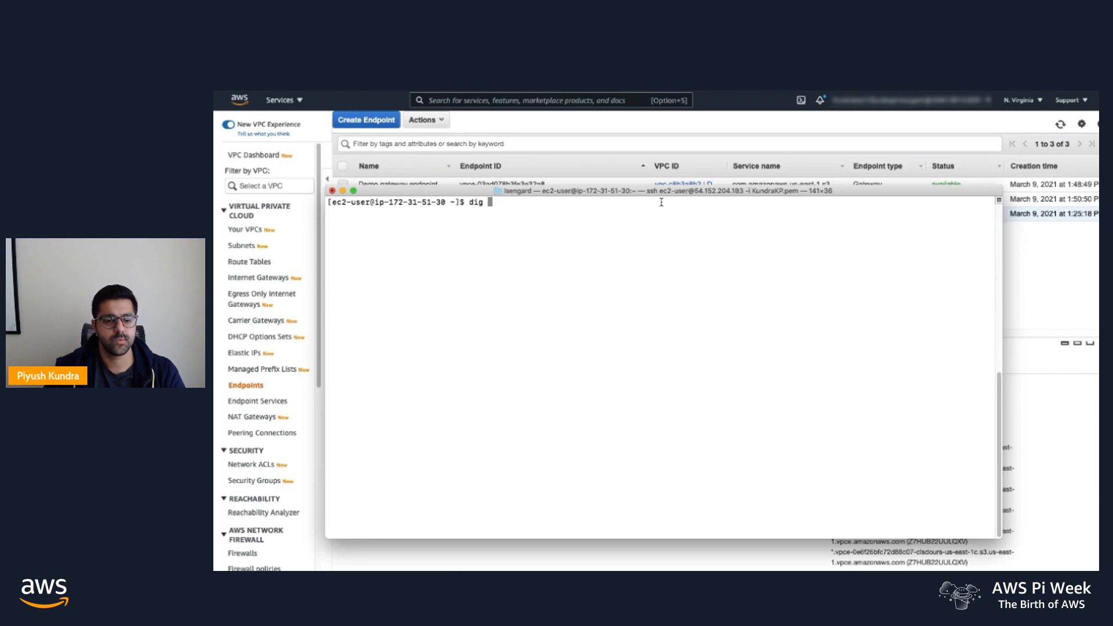
pyautogui.write('dem')
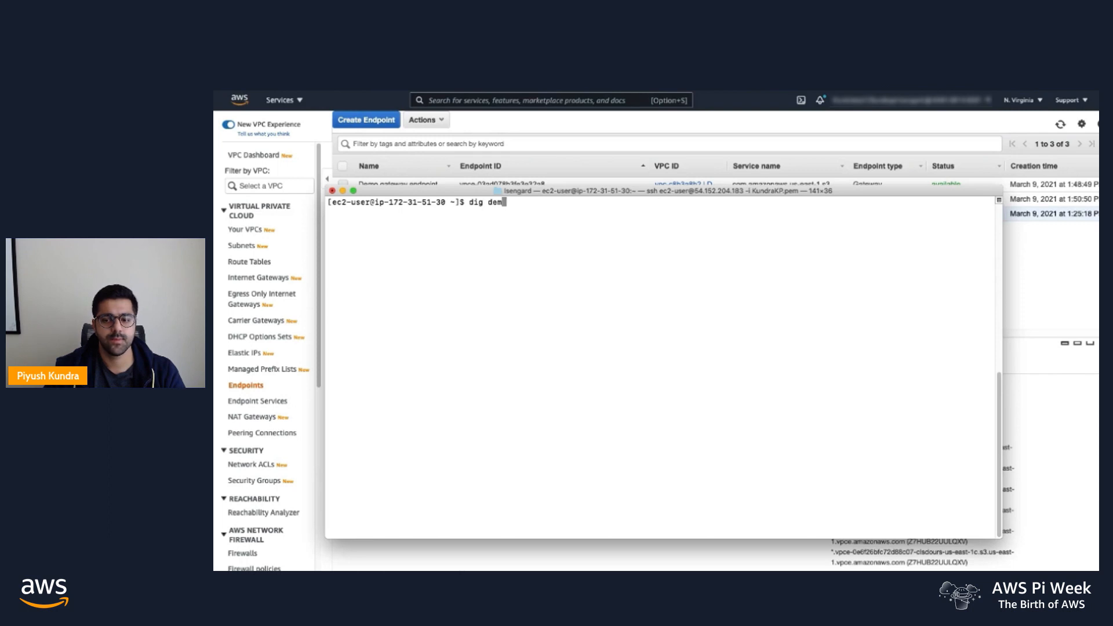
pyautogui.write('o-pi')
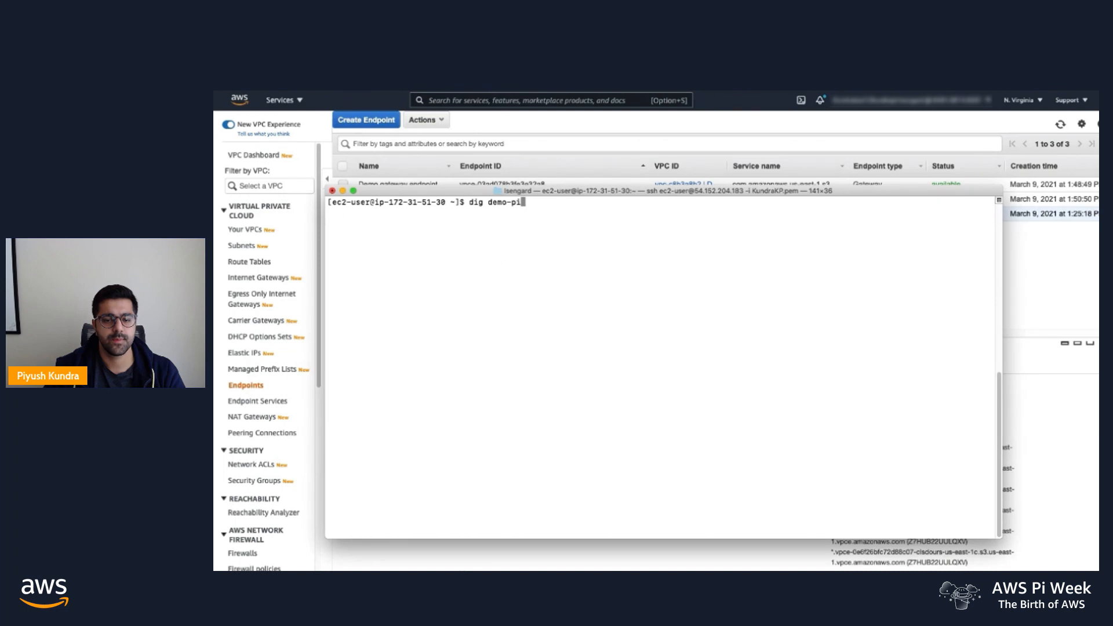
pyautogui.write('-day-p')
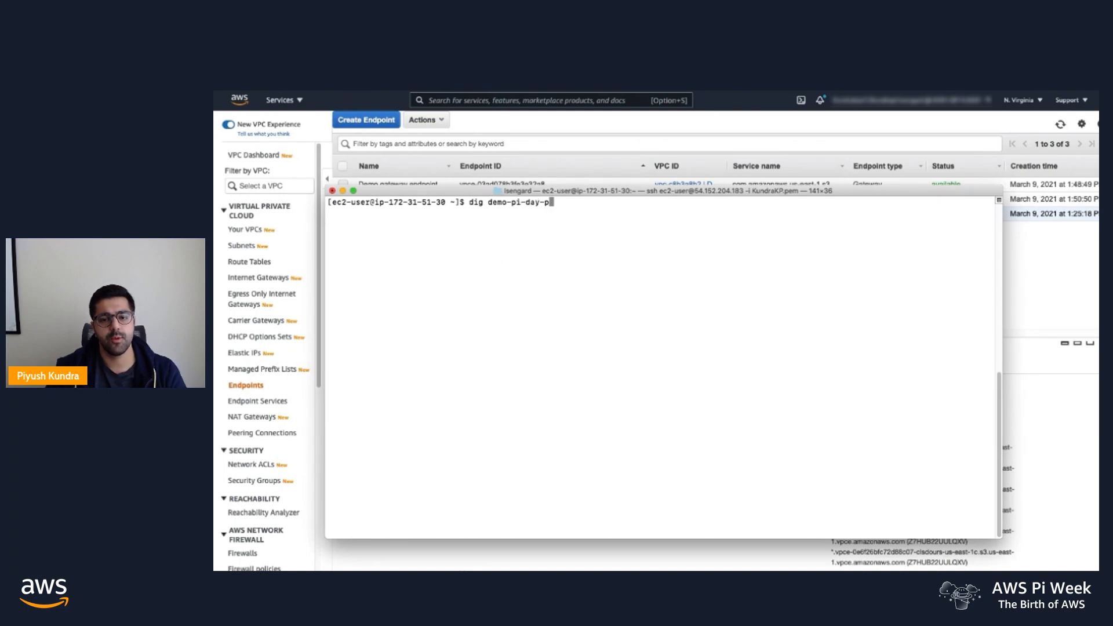
pyautogui.write('k.')
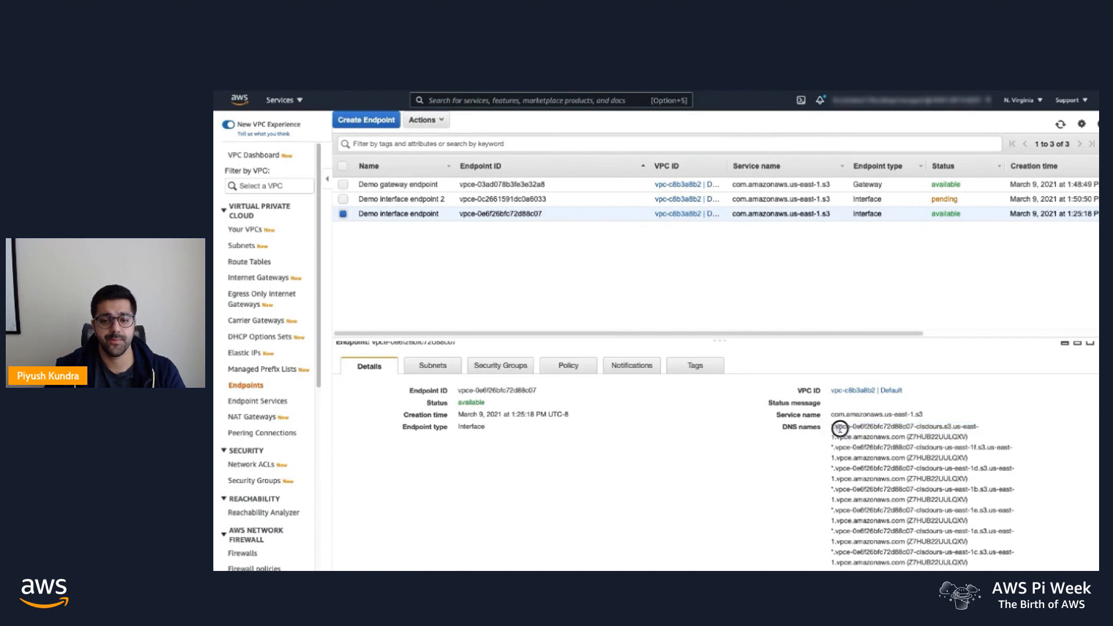
pyautogui.doubleClick(906, 426)
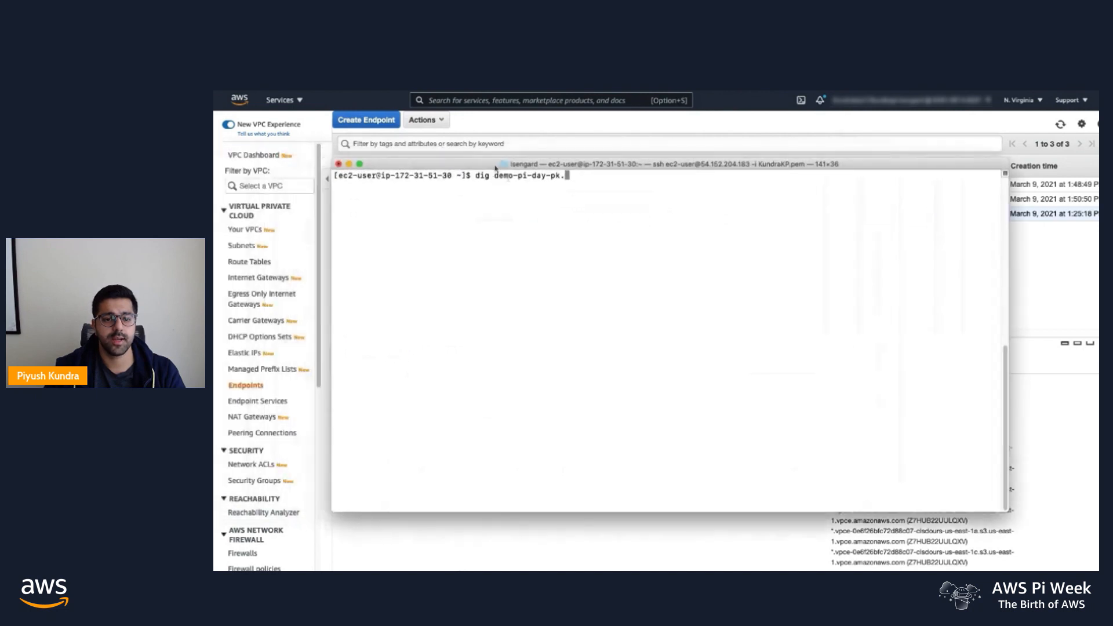
pyautogui.write('.vpce-0e6f26bfc72d88c07-clsdours.s3.us-east-1.vpce.amazonaws.com')
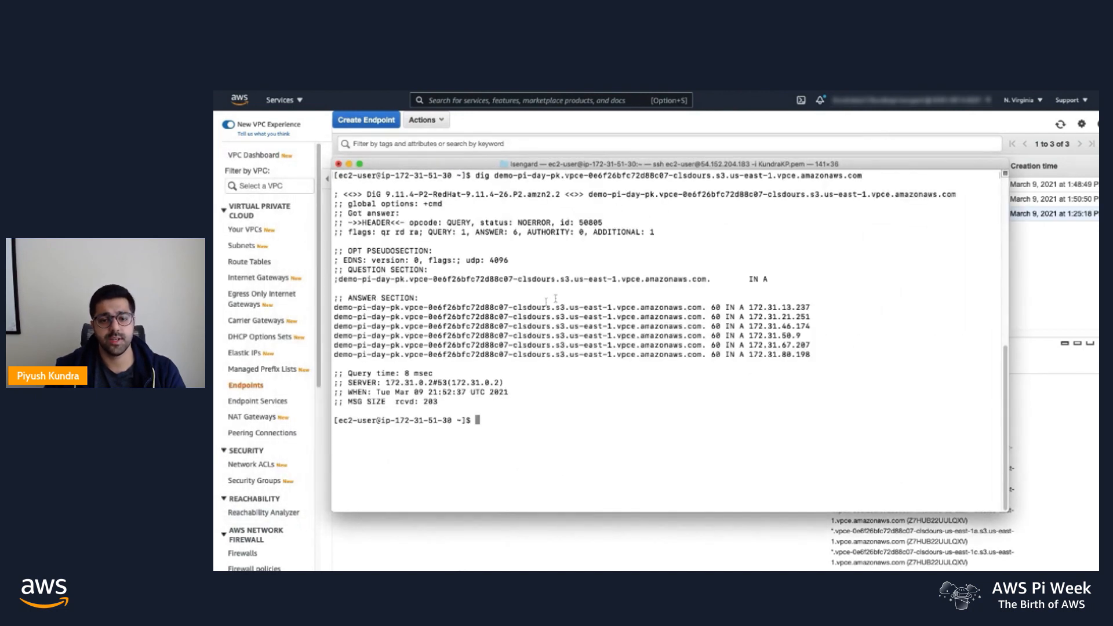
# List s3://demo-pi-day-pk/ through the interface endpoint URL, showing aws-pi-week-15-years-of-aws.png.
pyautogui.moveTo(336, 307); pyautogui.dragTo(806, 354)
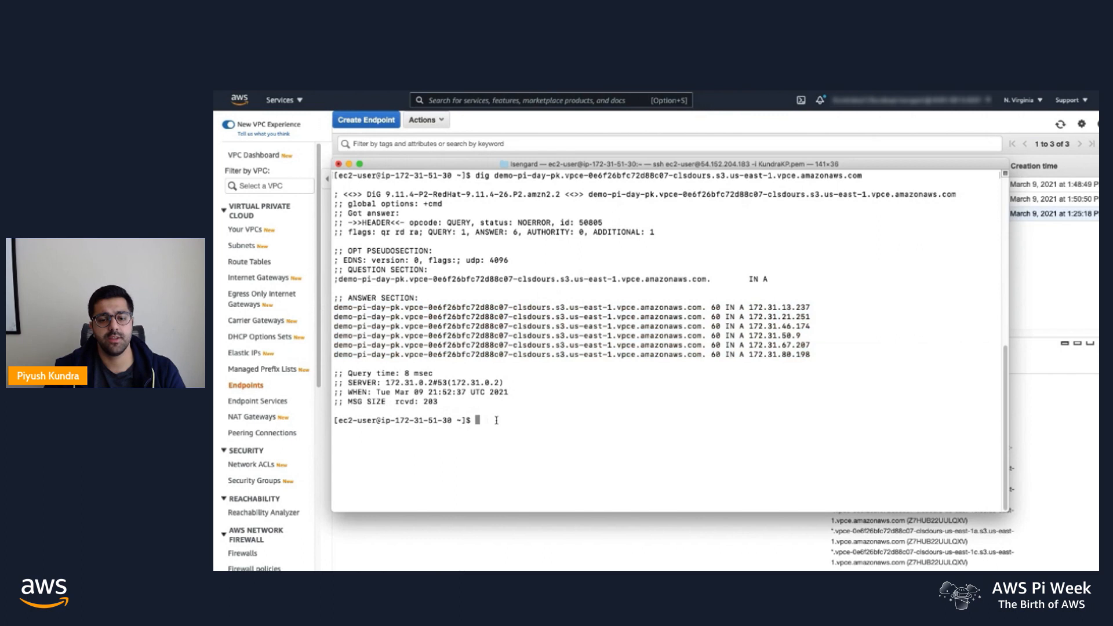
pyautogui.write('as')
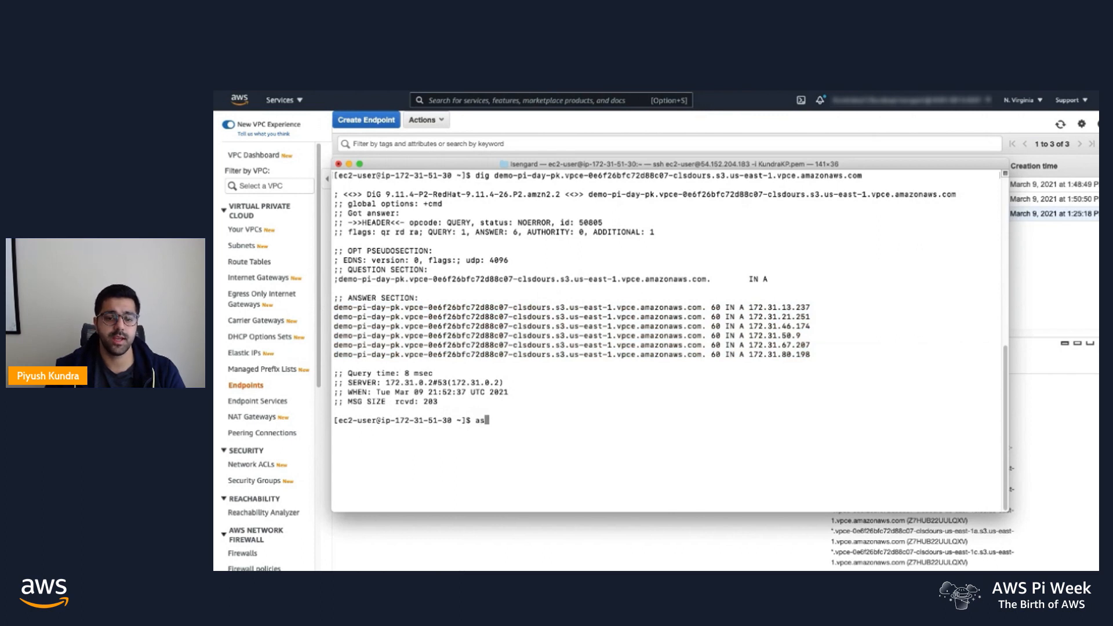
pyautogui.write('ws s3')
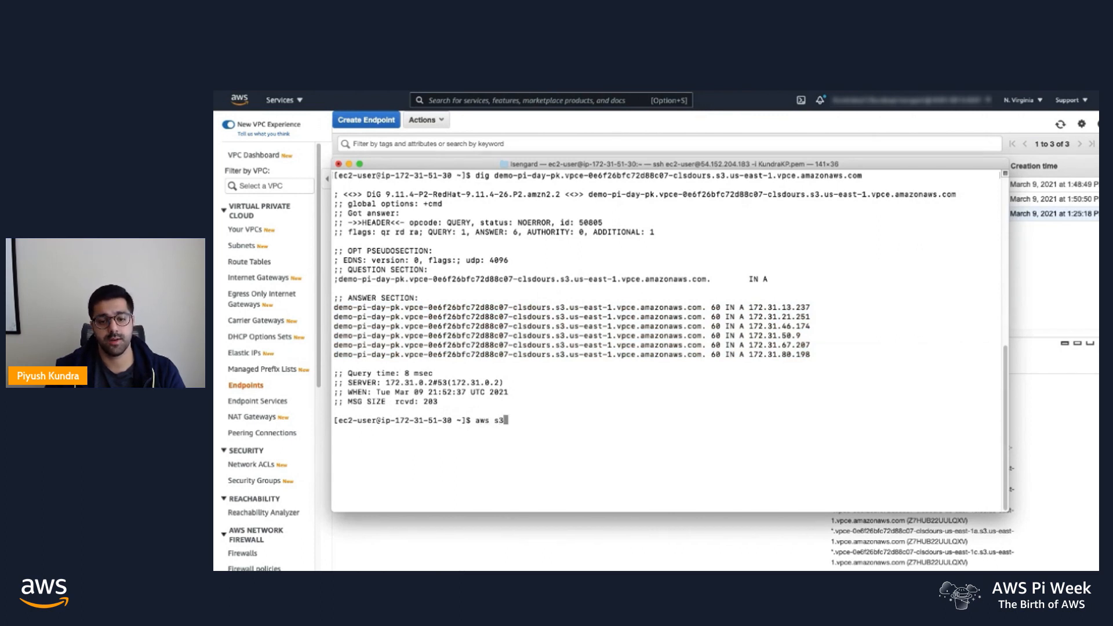
pyautogui.write('--endpoint-url')
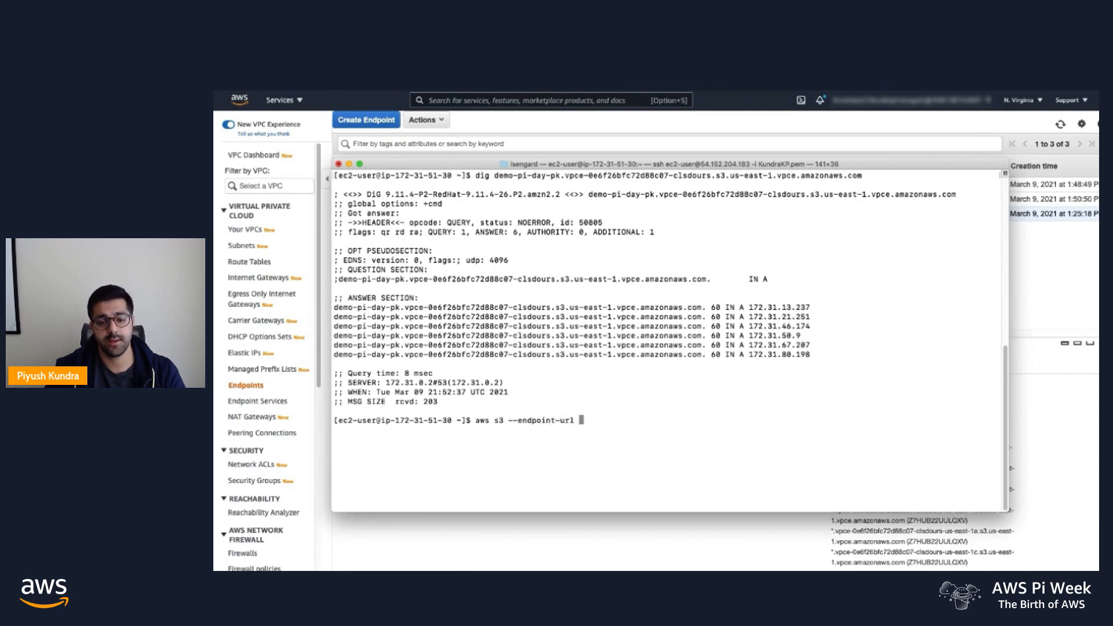
pyautogui.write('https://buc')
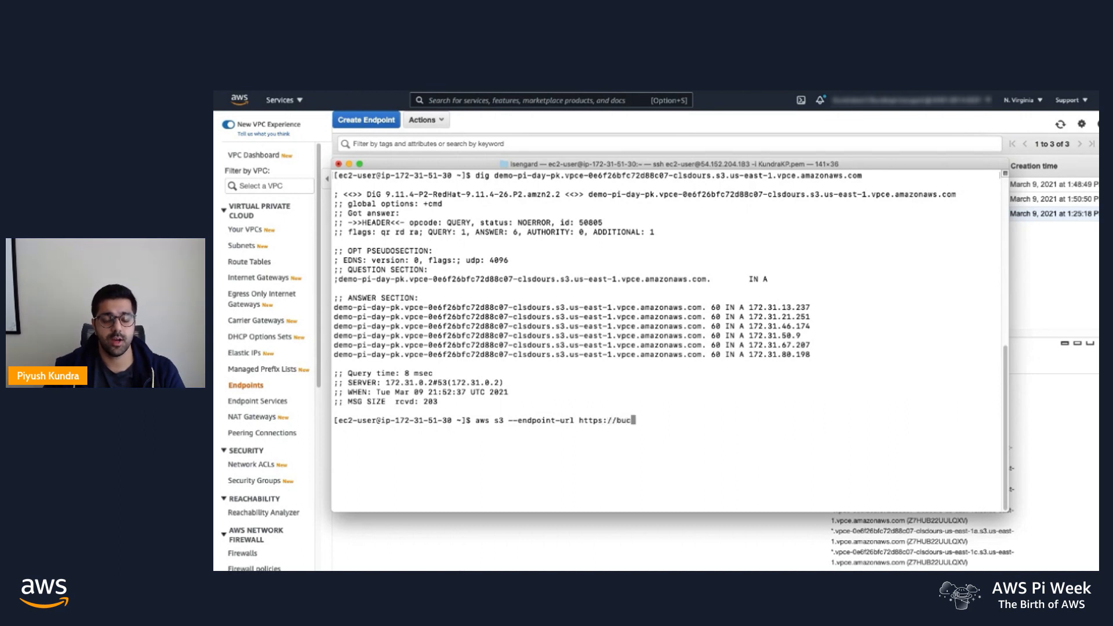
pyautogui.write('ket.vpce-0e6f26bfc72d88c07-clsdours.s3.us-east-1.vpce.amazonaws.com')
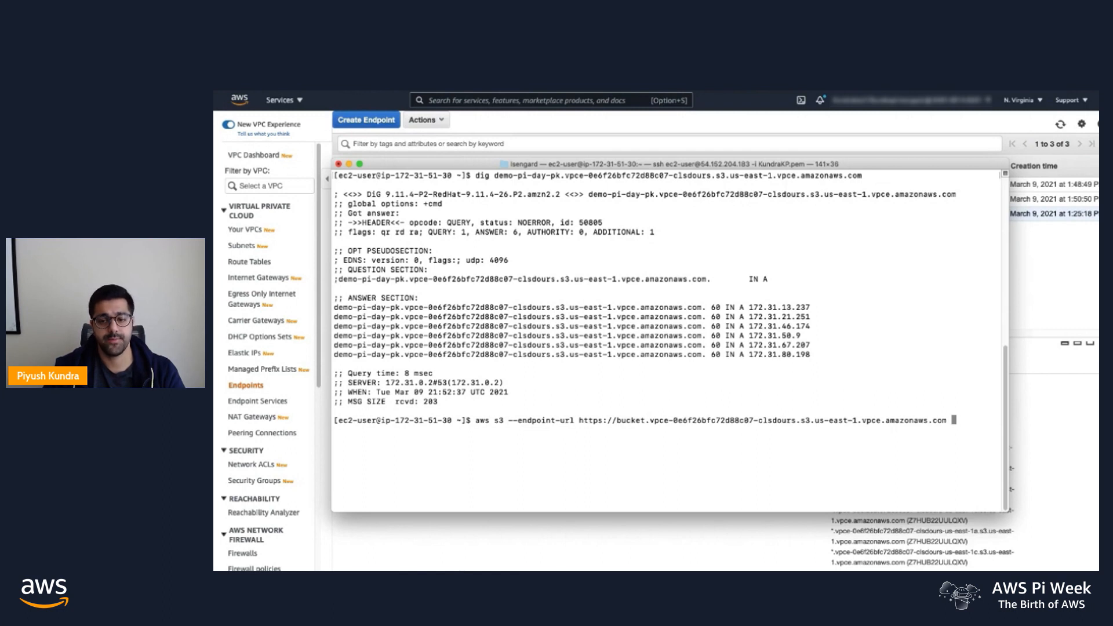
pyautogui.write('ls')
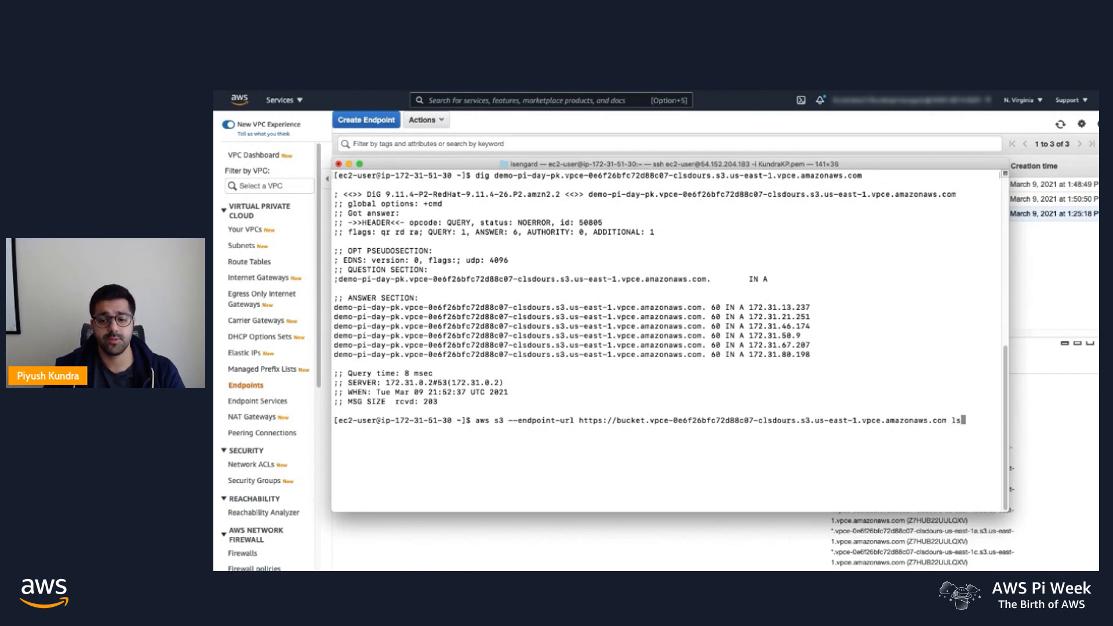
pyautogui.write('s3://')
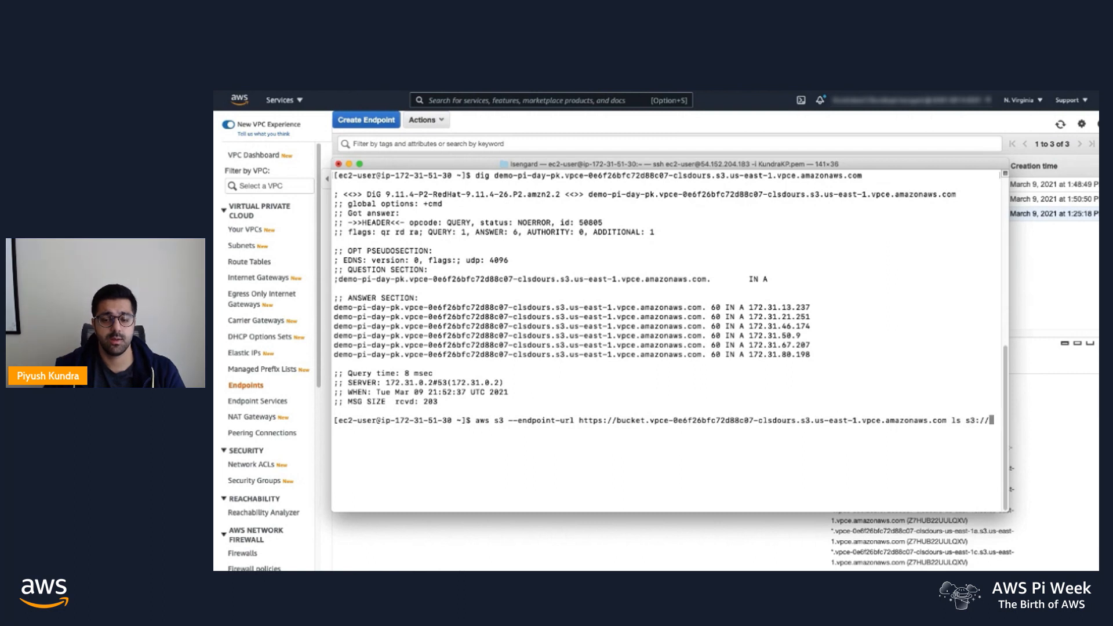
pyautogui.write('demo-pi-day-')
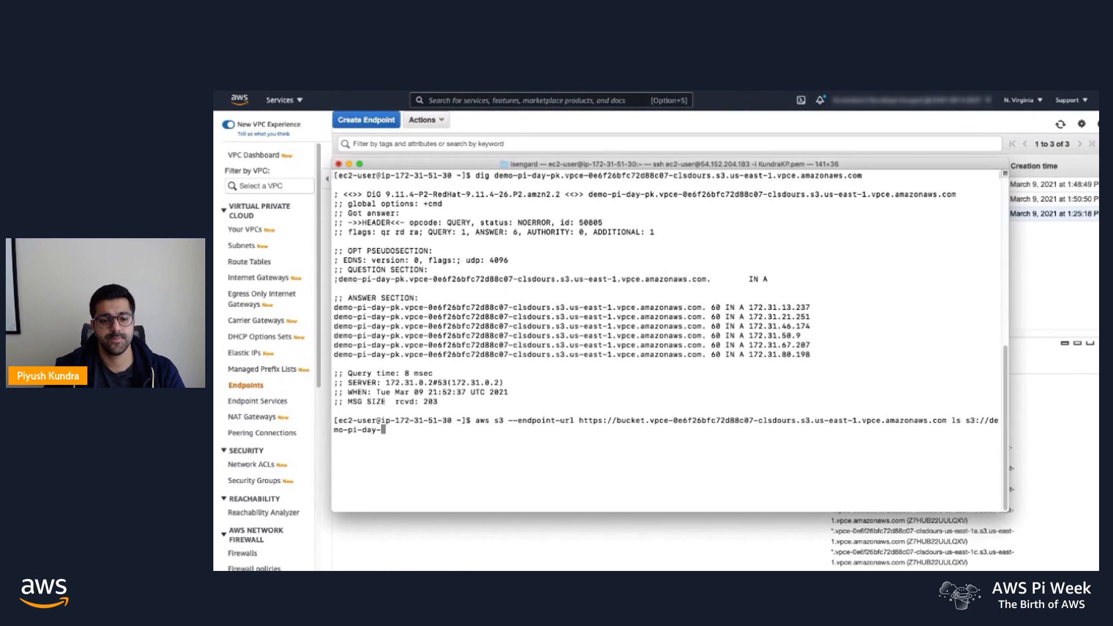
pyautogui.write('pk/')
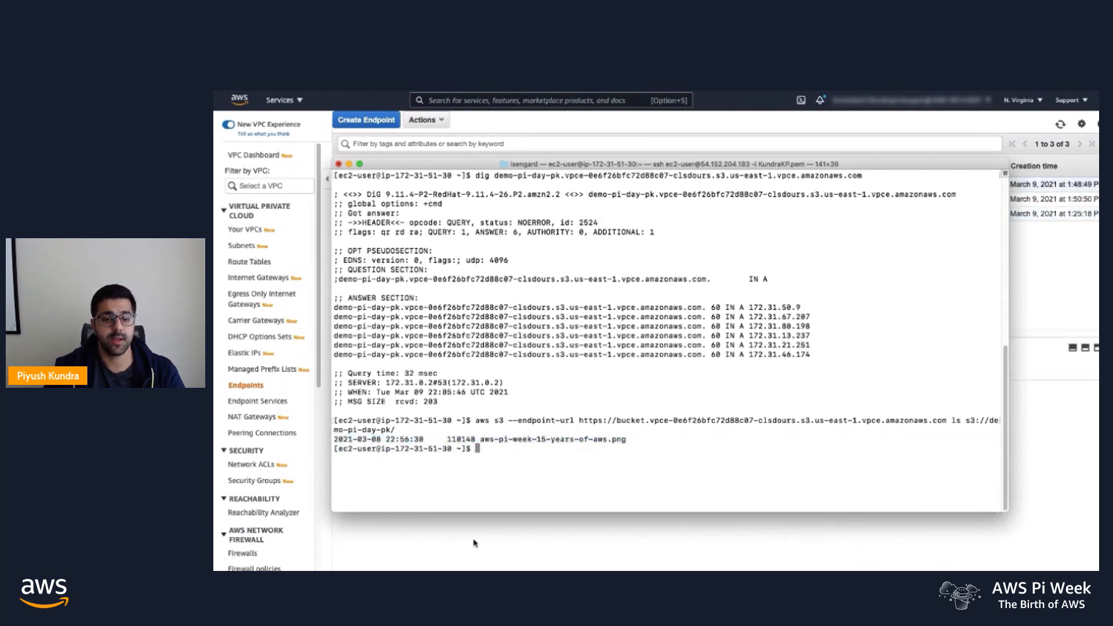
pyautogui.write('aws s3')
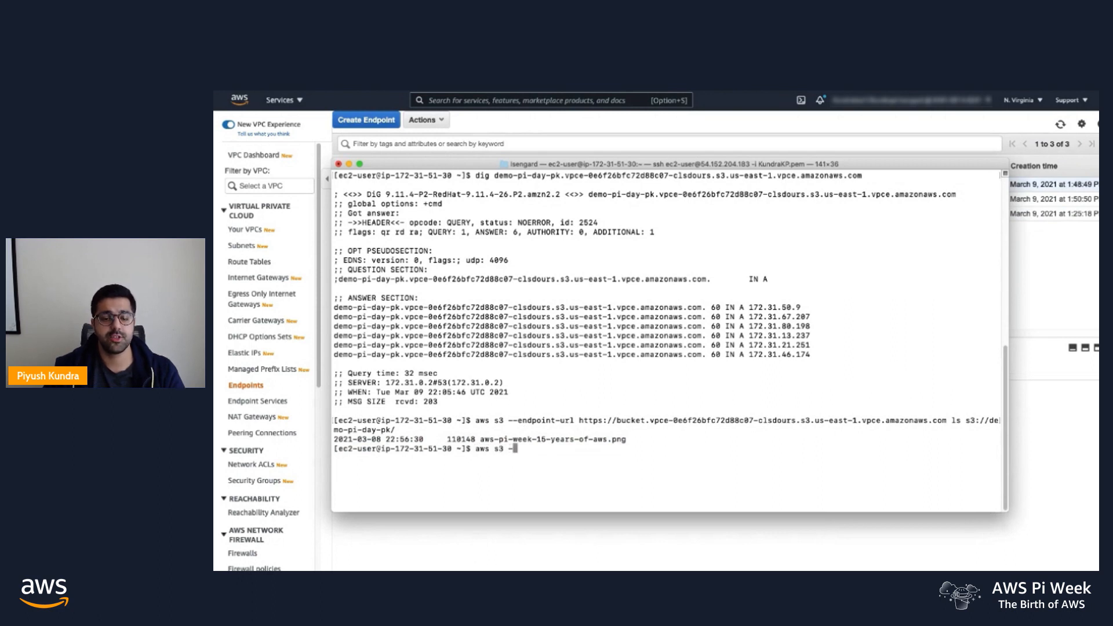
pyautogui.write('--endpoint')
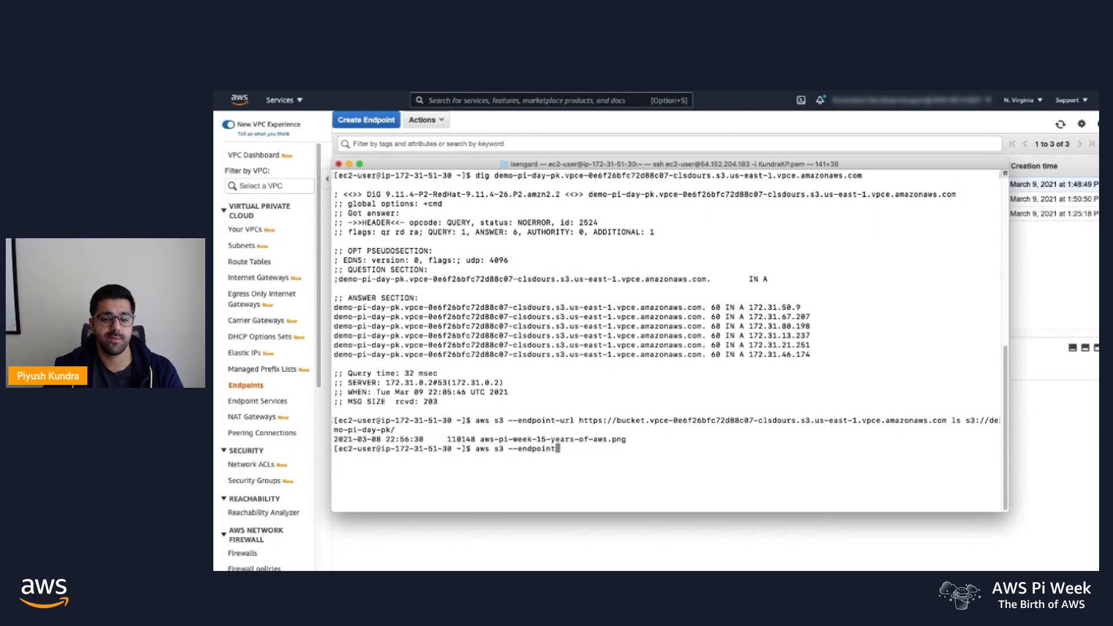
pyautogui.write('url')
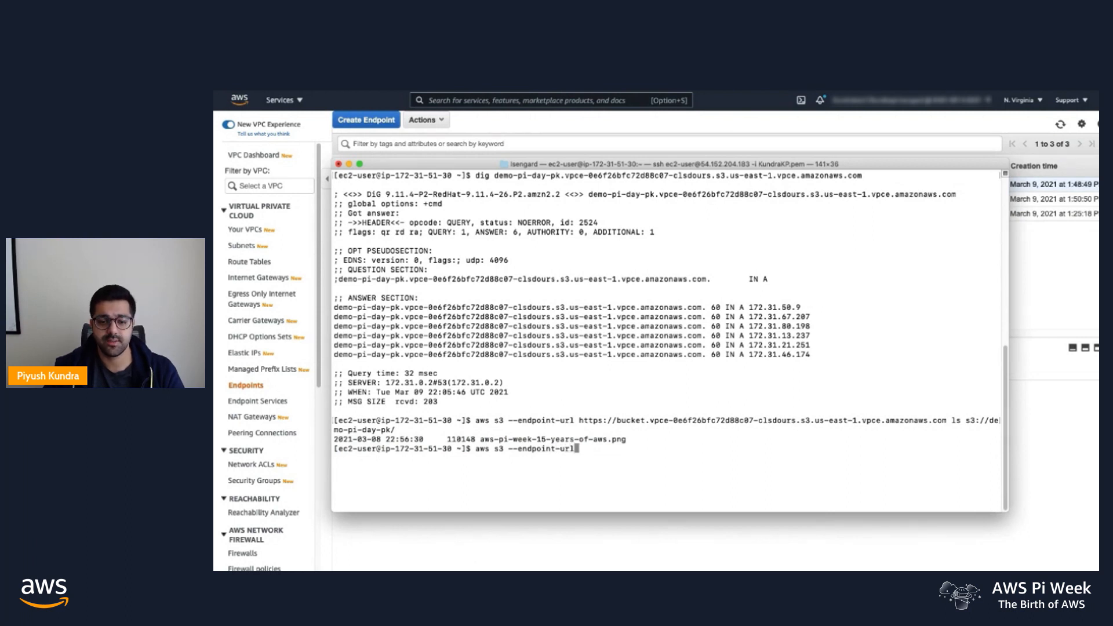
pyautogui.write('https://')
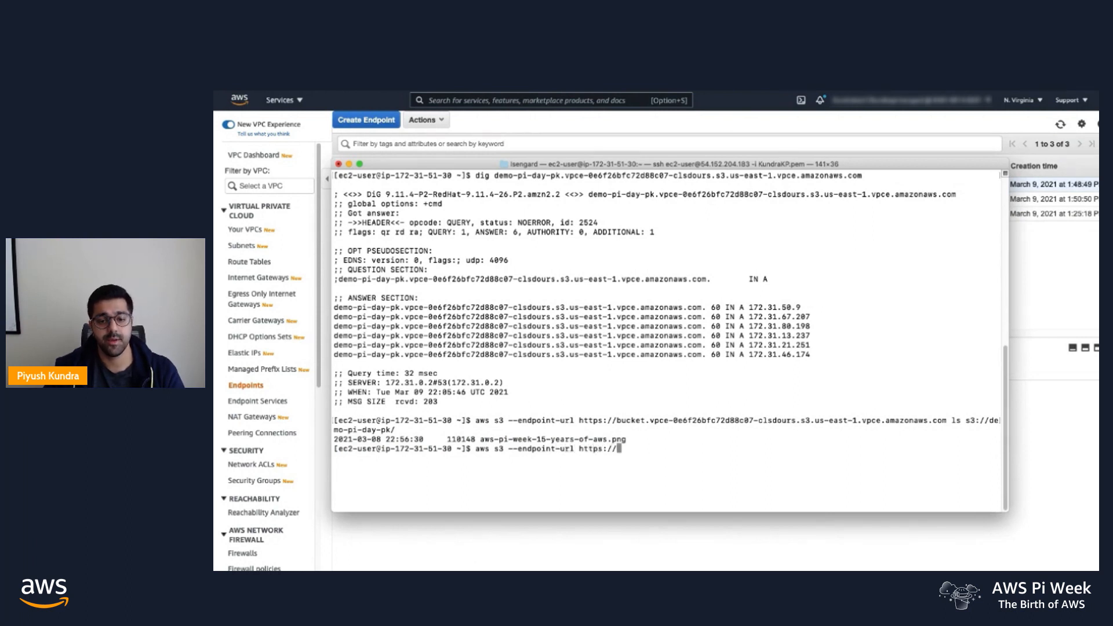
pyautogui.write('s3.us-east-1')
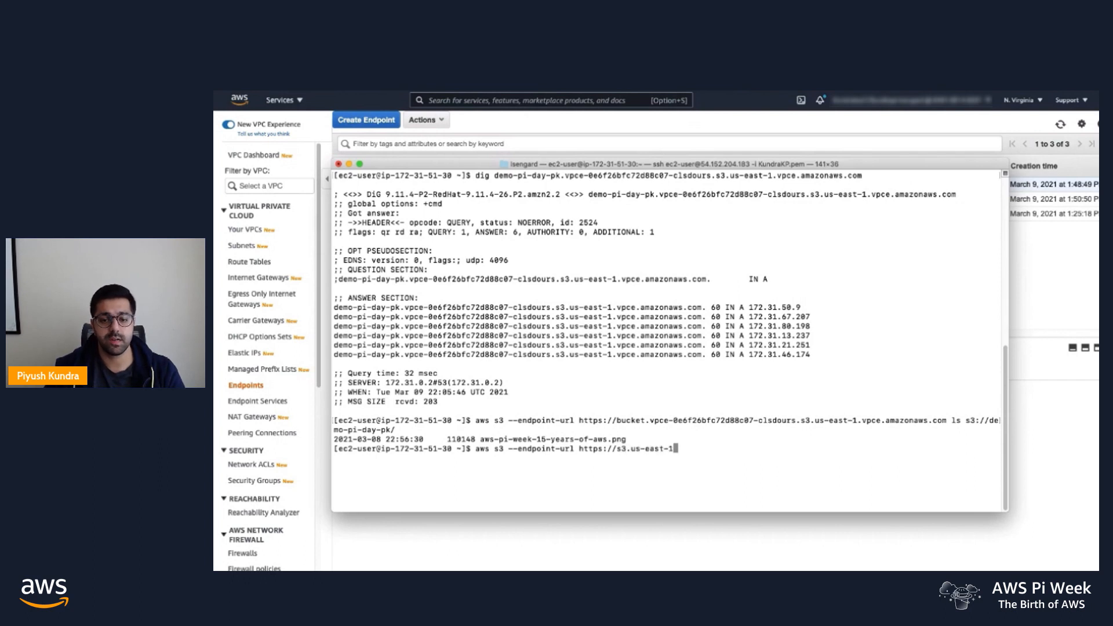
pyautogui.write('amazonaws.com ls s3:')
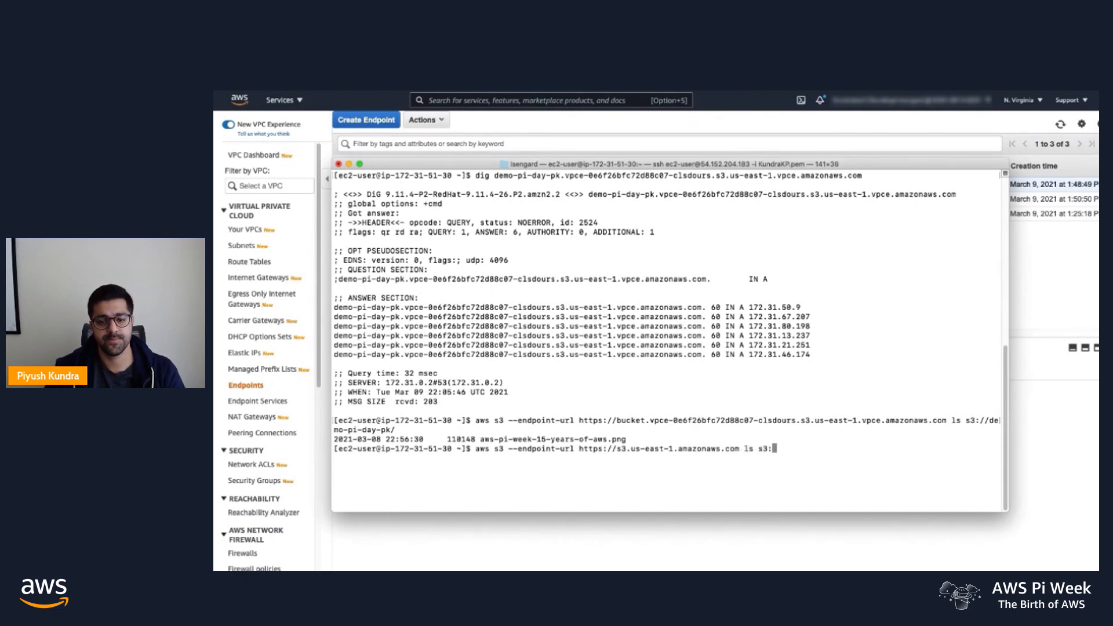
pyautogui.write('demo-pi-day')
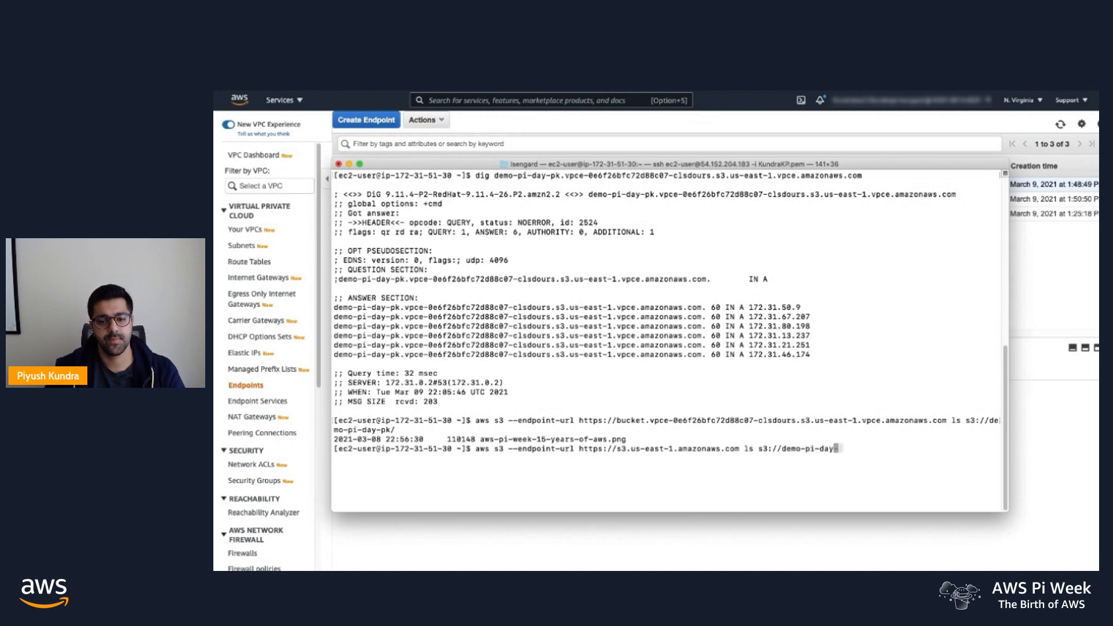
pyautogui.write('pk/')
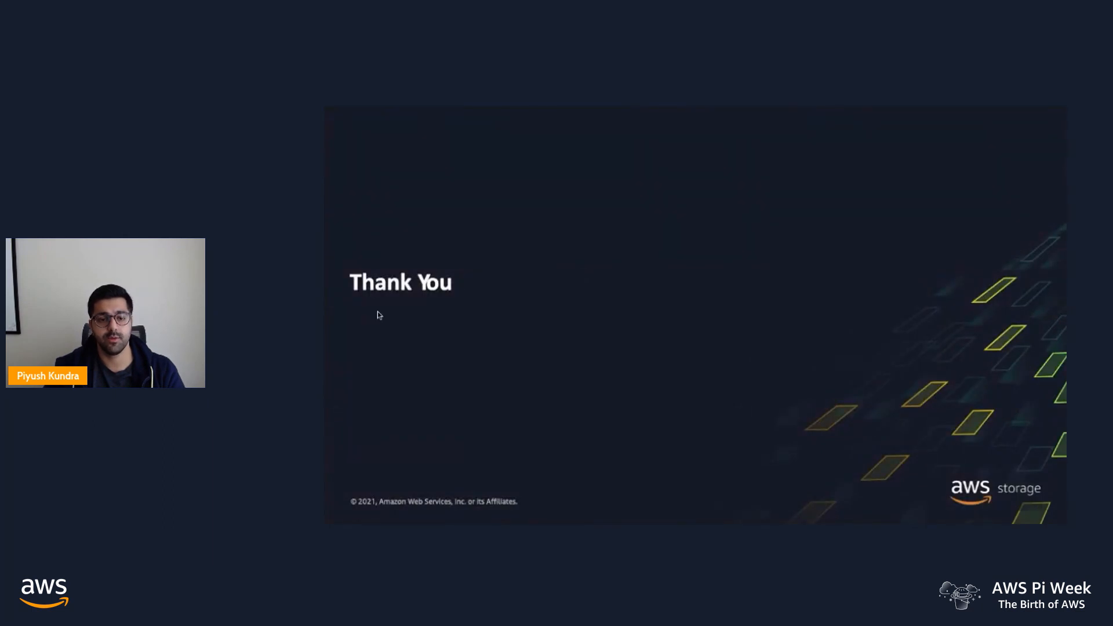
pyautogui.moveTo(382, 329)
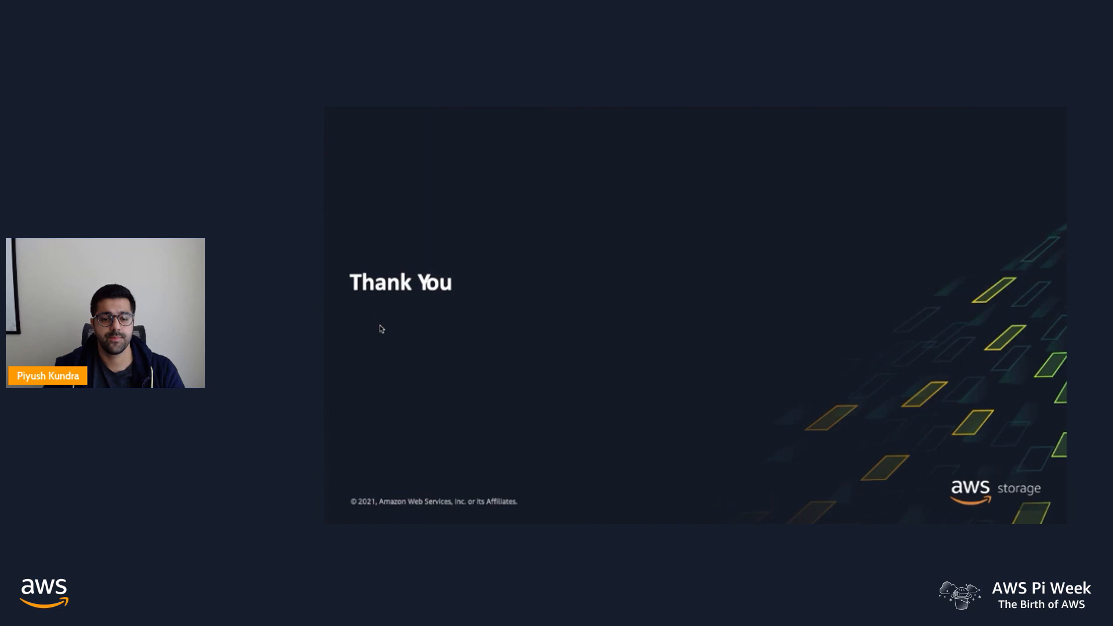